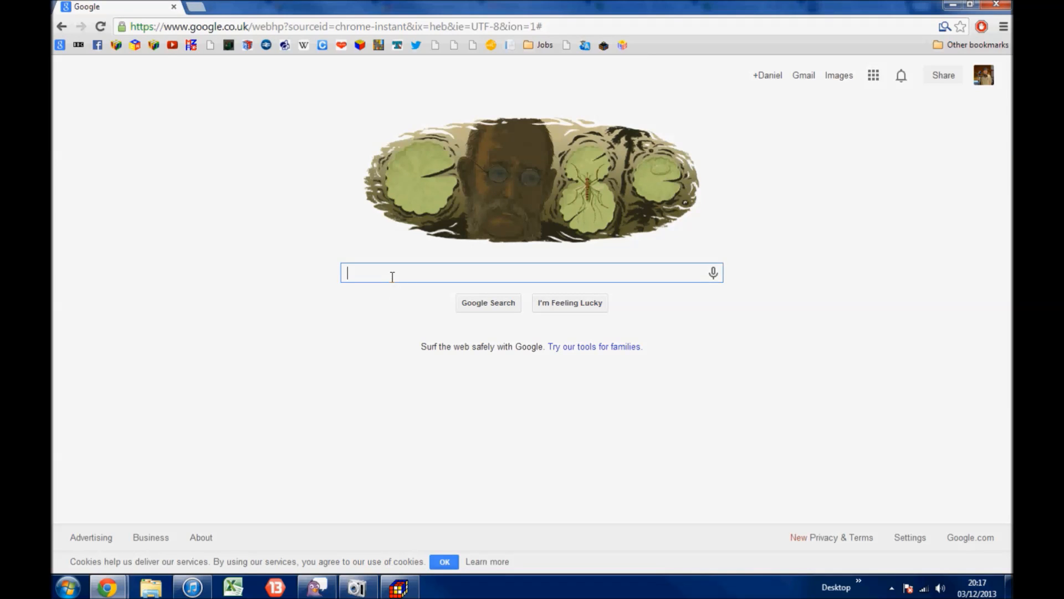
Search Google for 'cube explorer' and download Cube Explorer 5.01 from kociemba.org.
text(cube expl)
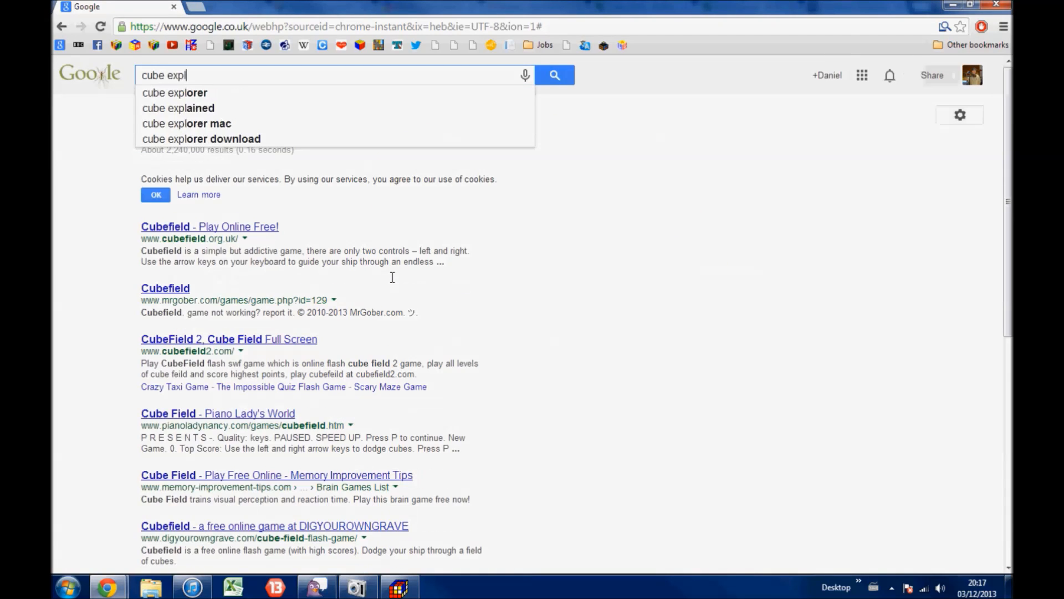
click(174, 93)
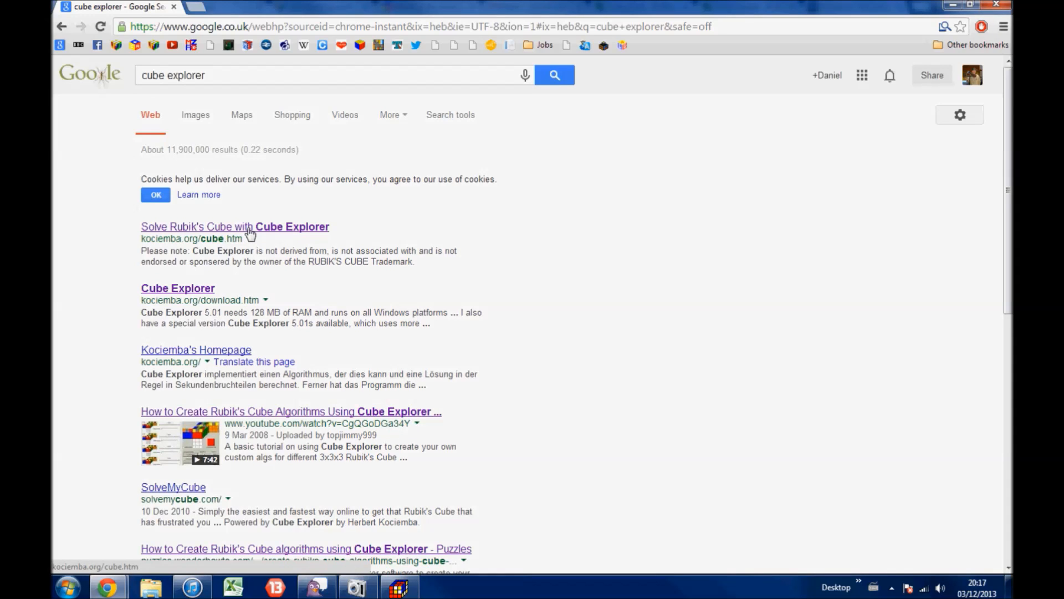
click(225, 227)
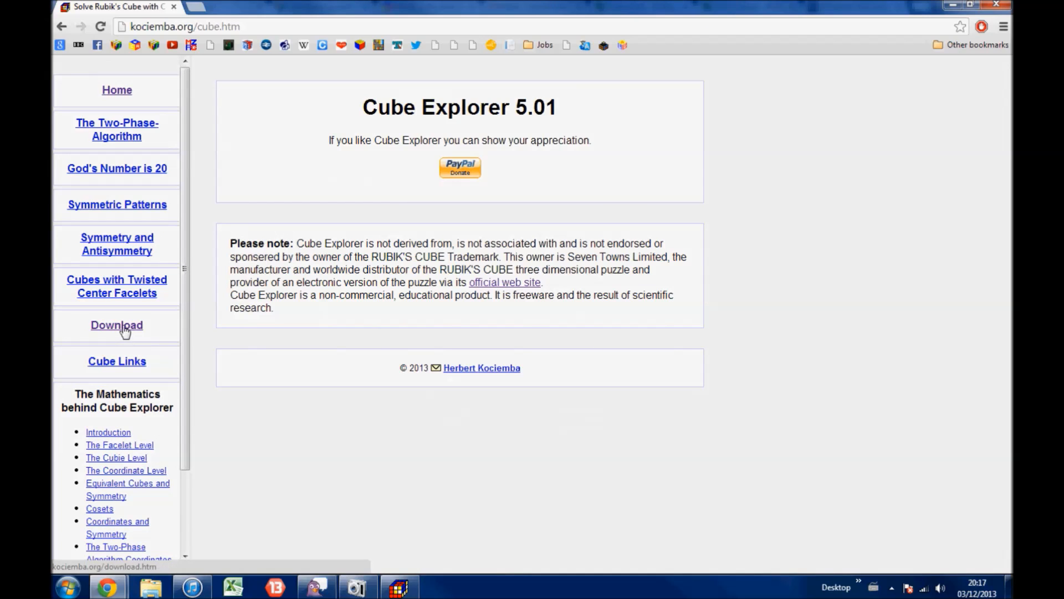
click(116, 325)
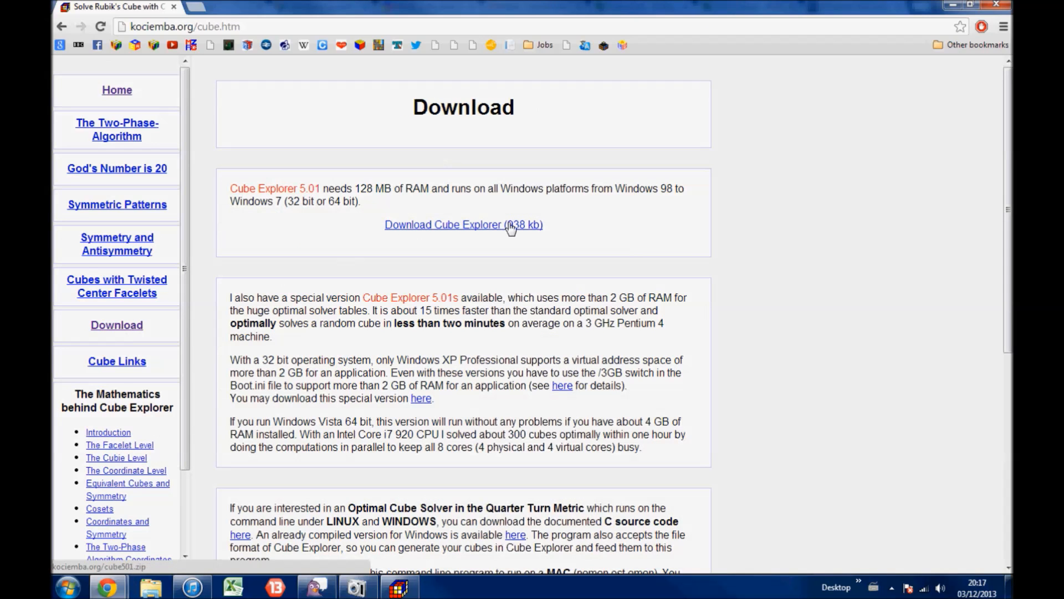
click(463, 224)
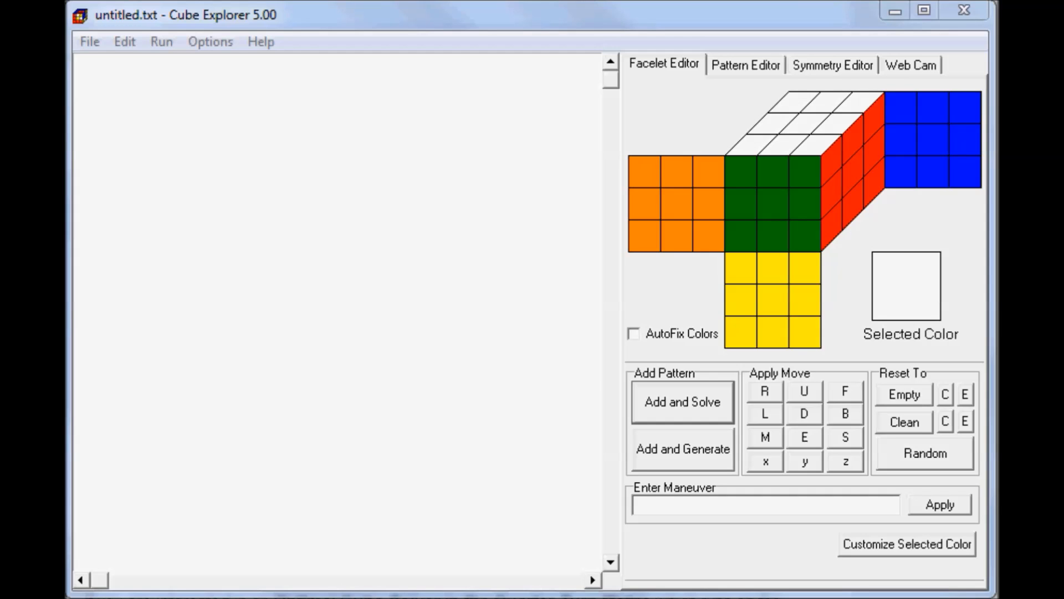
mouse_move(987, 433)
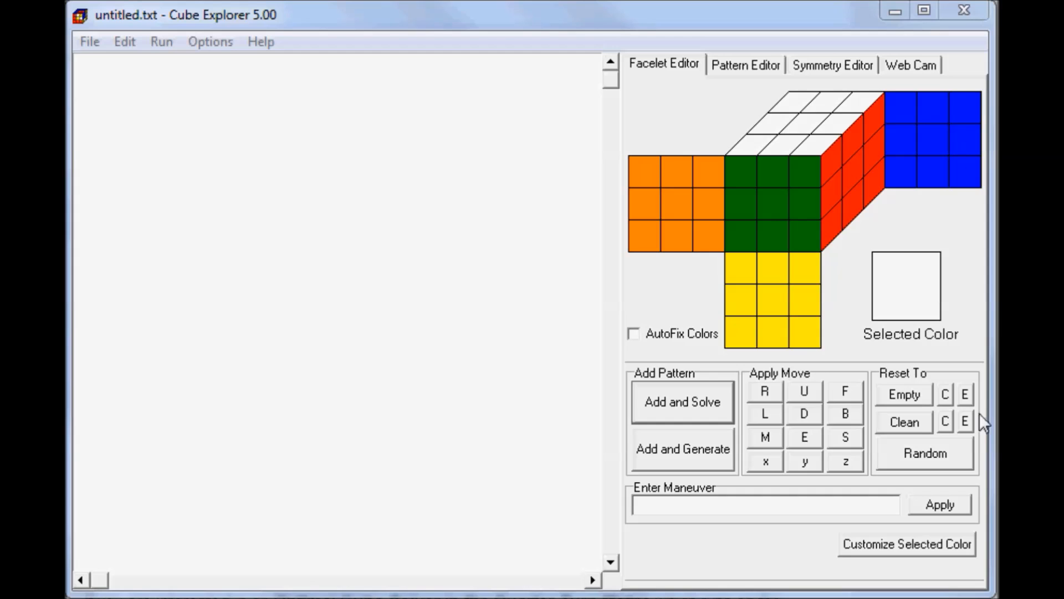
mouse_move(848, 280)
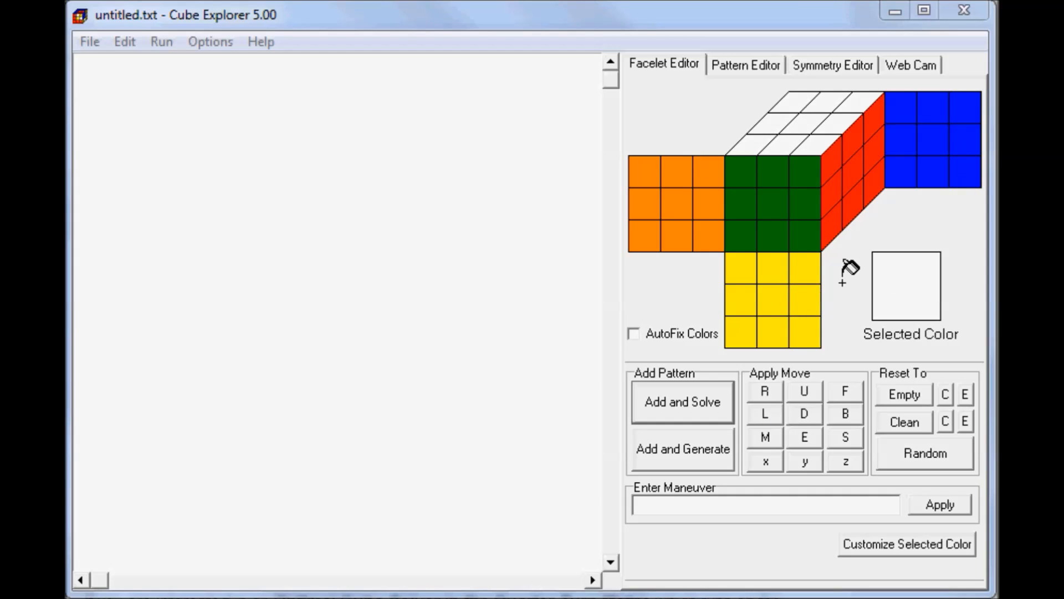
mouse_move(781, 273)
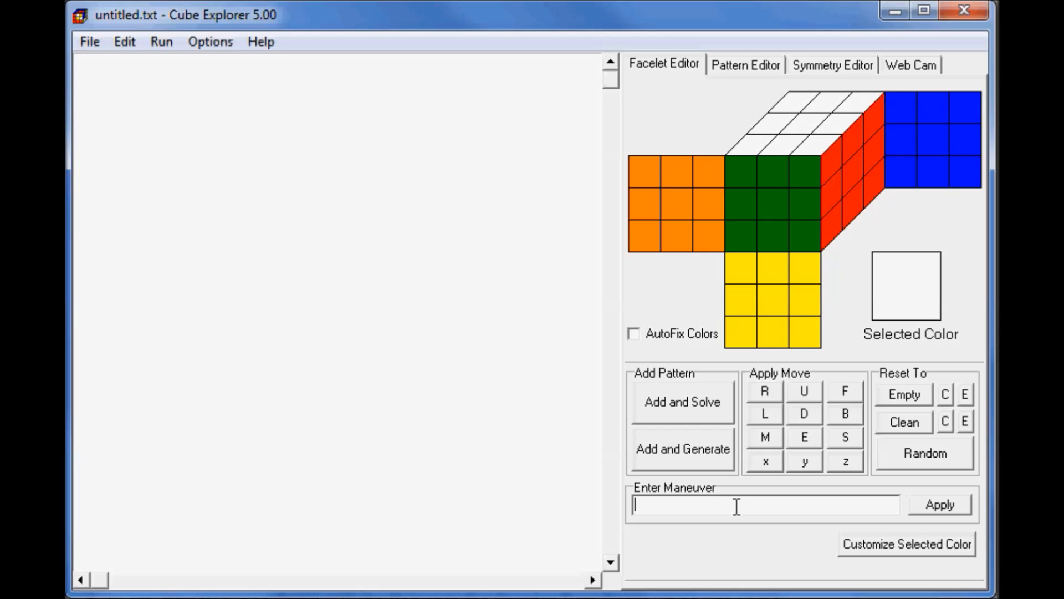
Apply the maneuver 'R U' to the cube in the facelet editor.
text(R U)
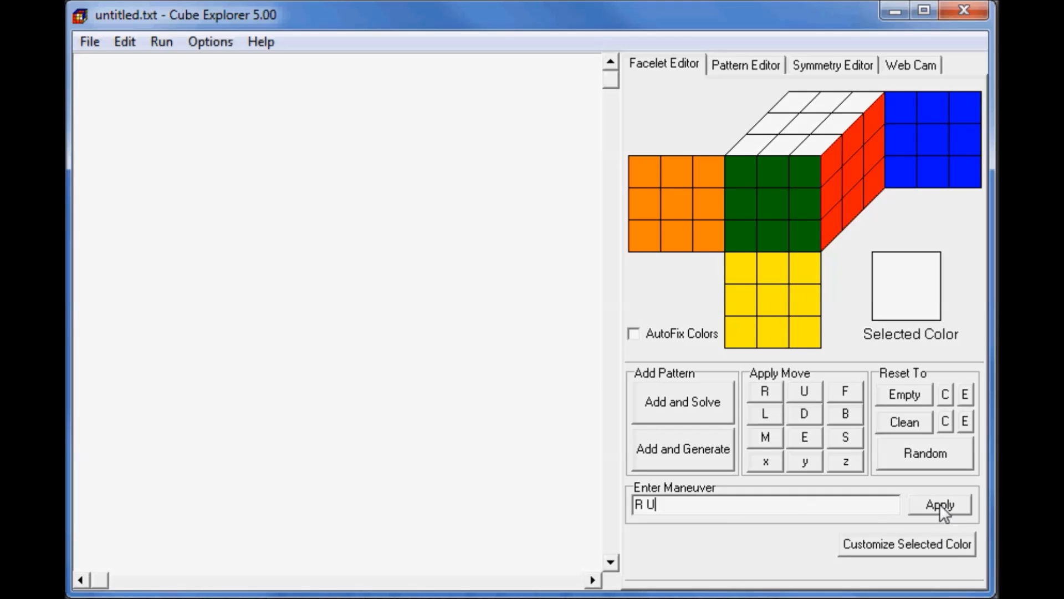
click(943, 519)
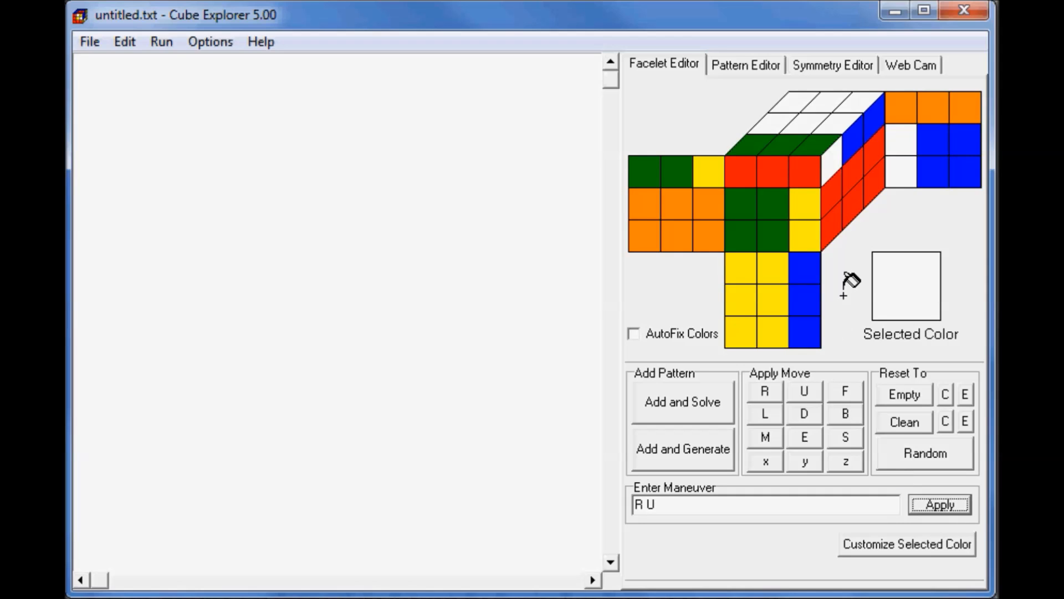
mouse_move(778, 404)
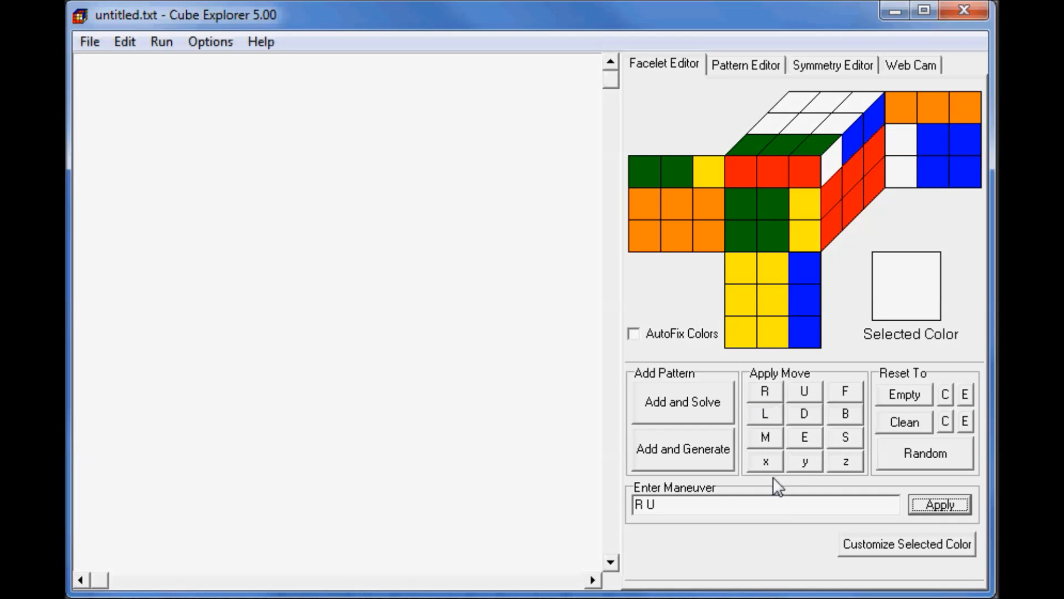
mouse_move(825, 423)
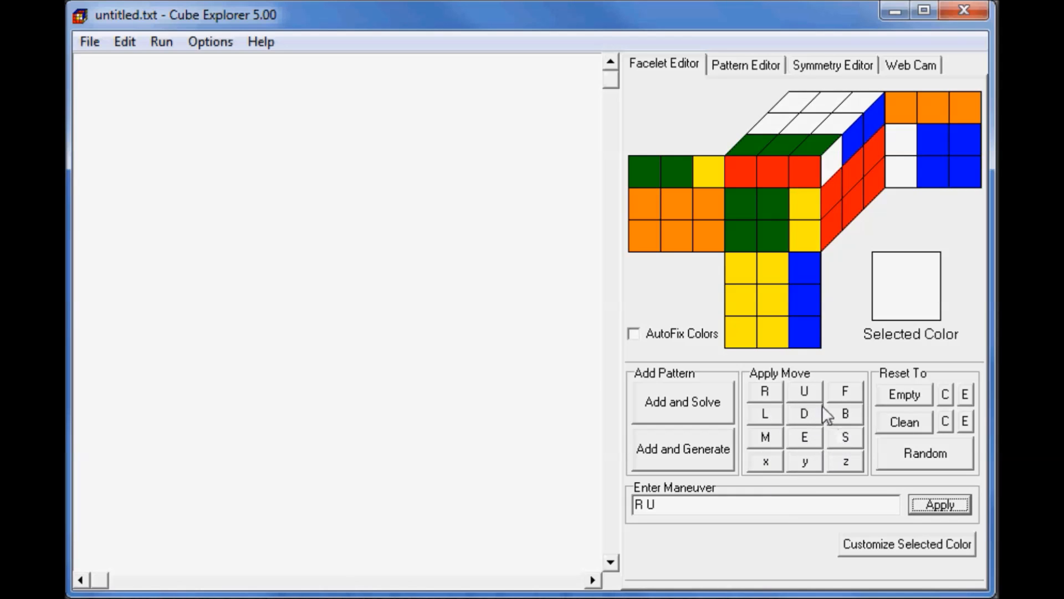
mouse_move(819, 413)
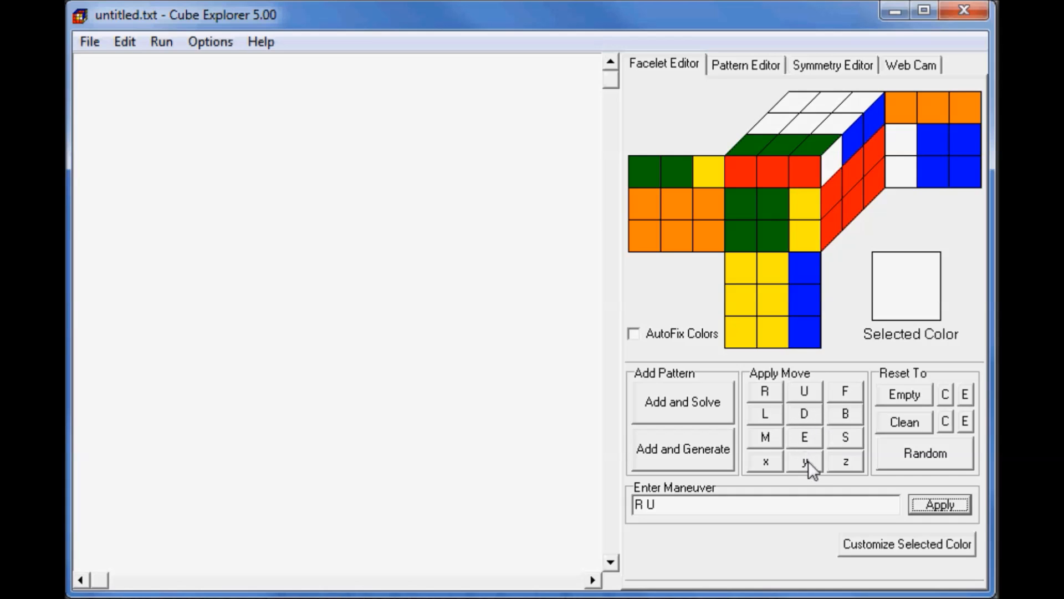
mouse_move(770, 399)
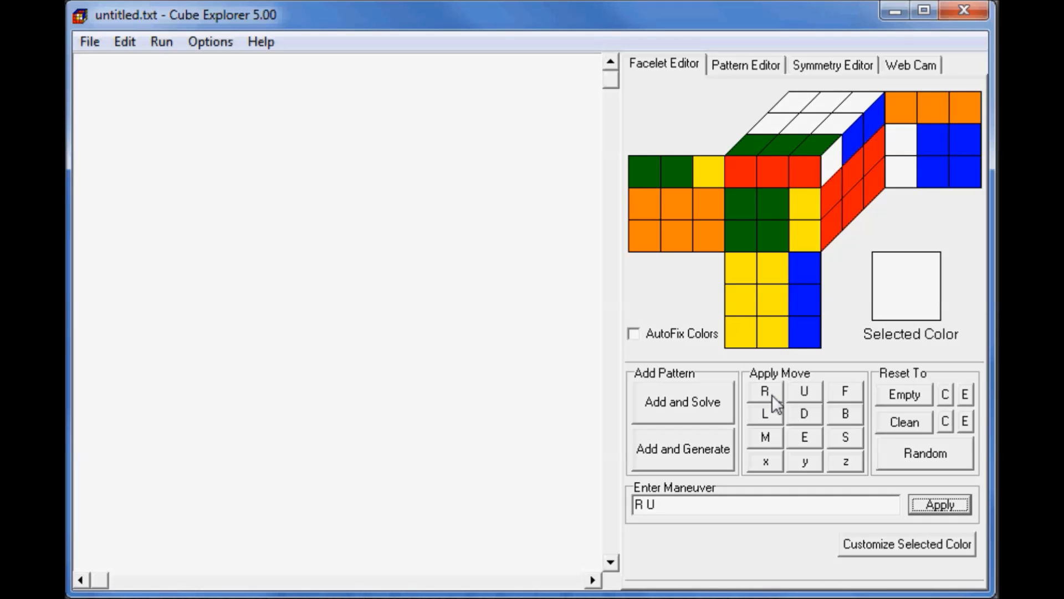
mouse_move(785, 403)
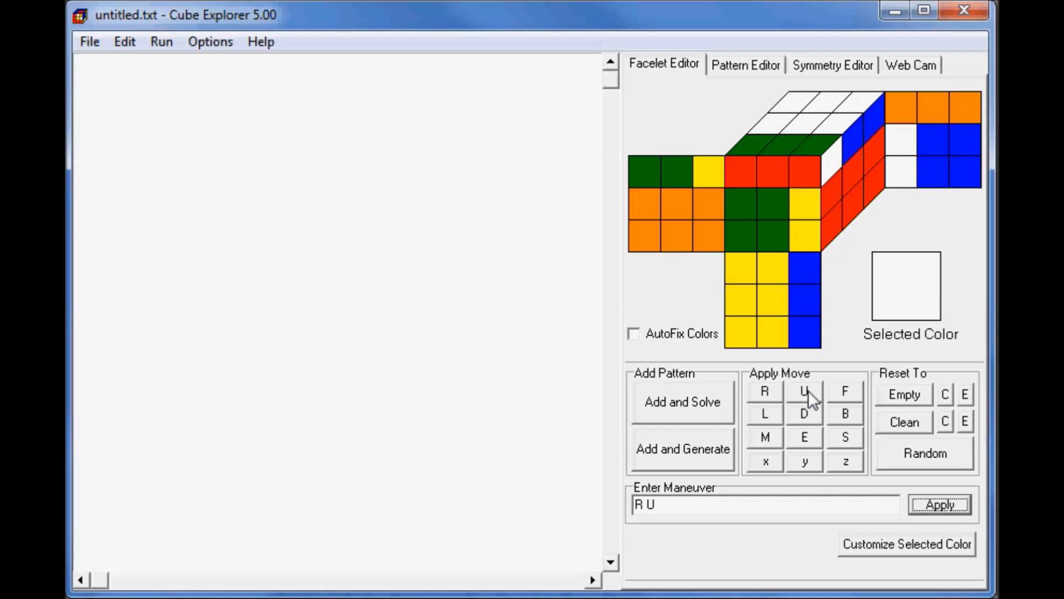
Undo the U turn, then the R turn, returning the cube to solved.
click(805, 392)
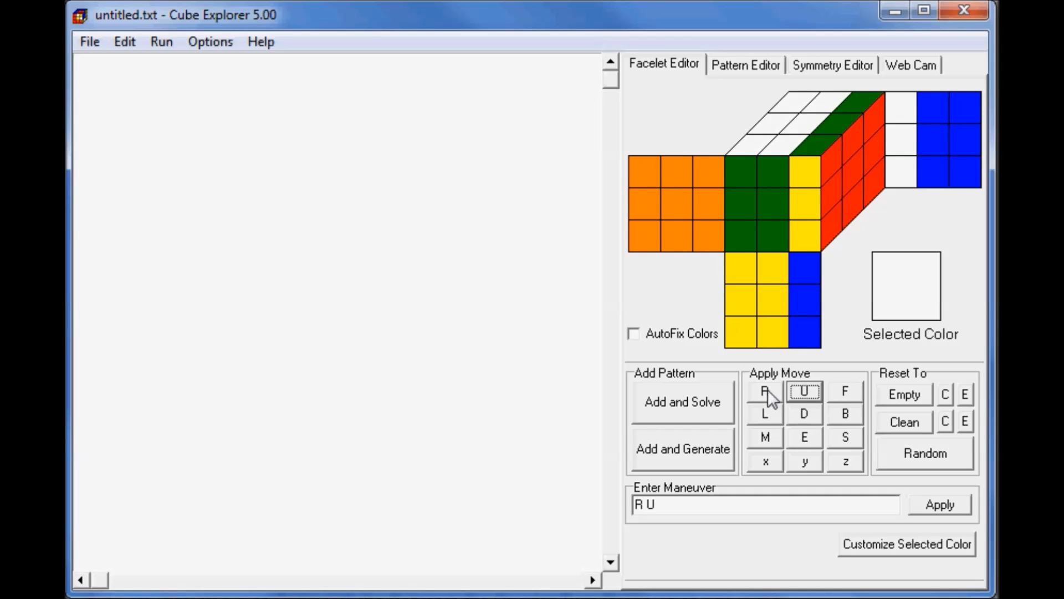
click(764, 391)
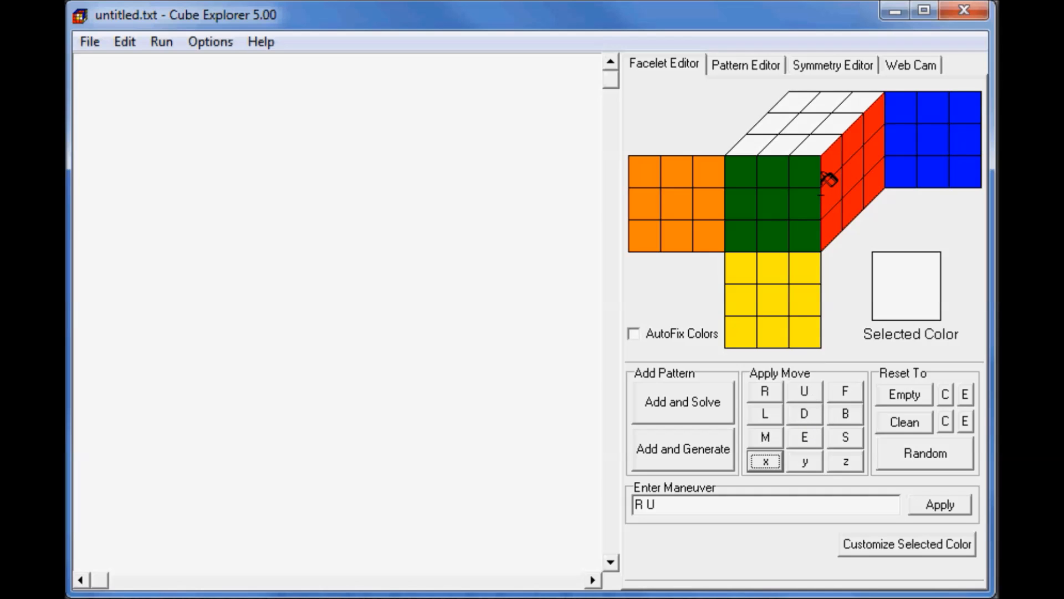
mouse_move(801, 154)
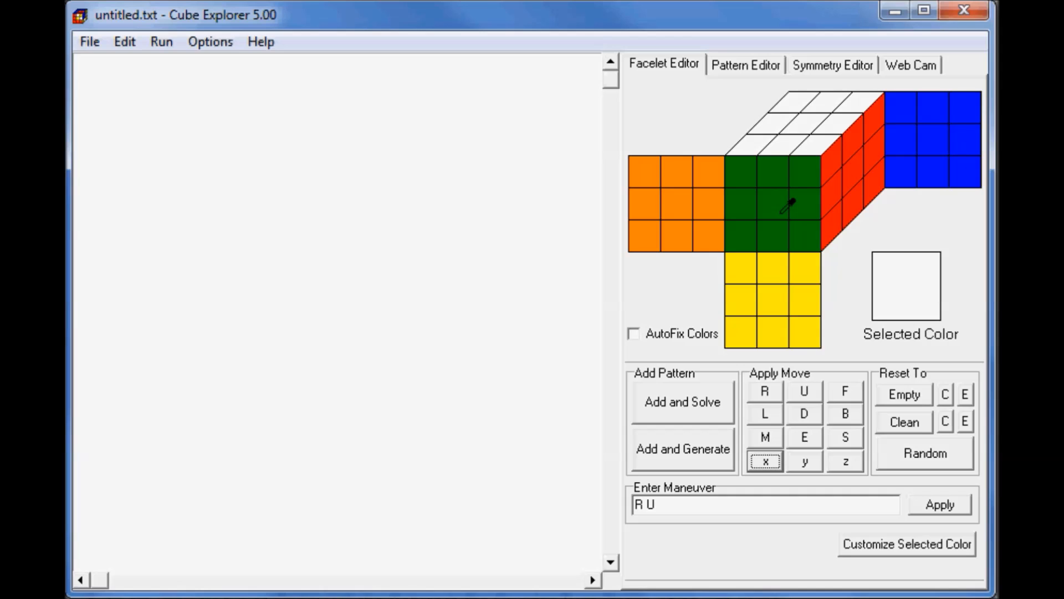
Pick a colour and paint the front face's left edge sticker white.
click(786, 203)
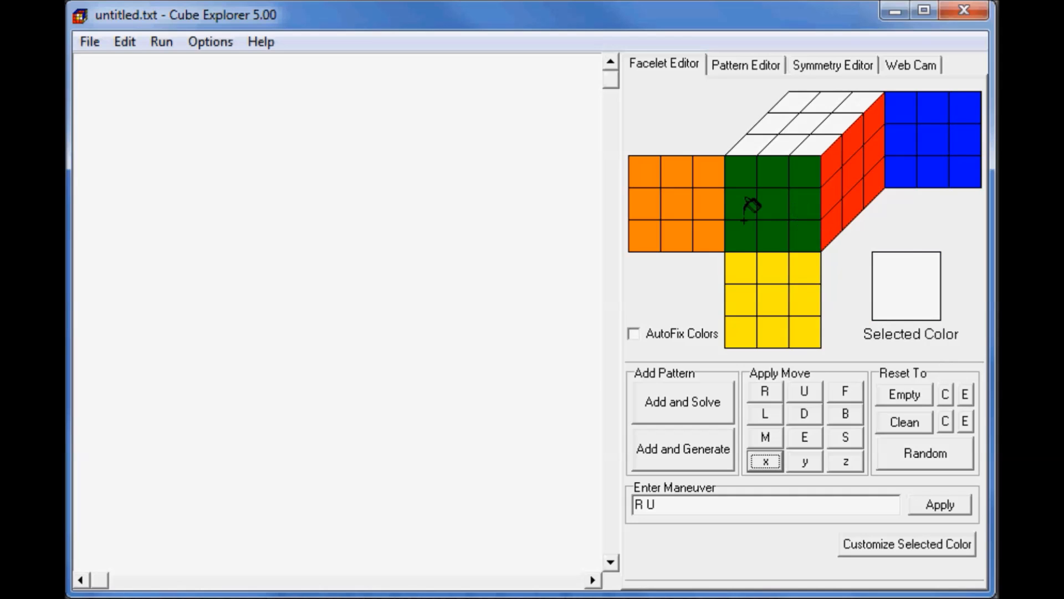
click(744, 209)
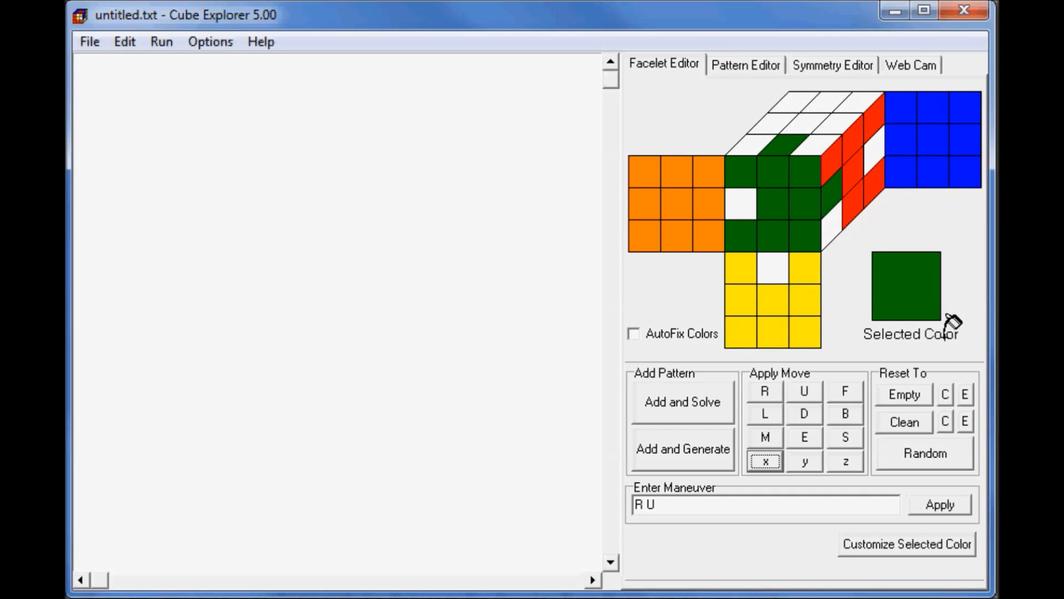
mouse_move(709, 301)
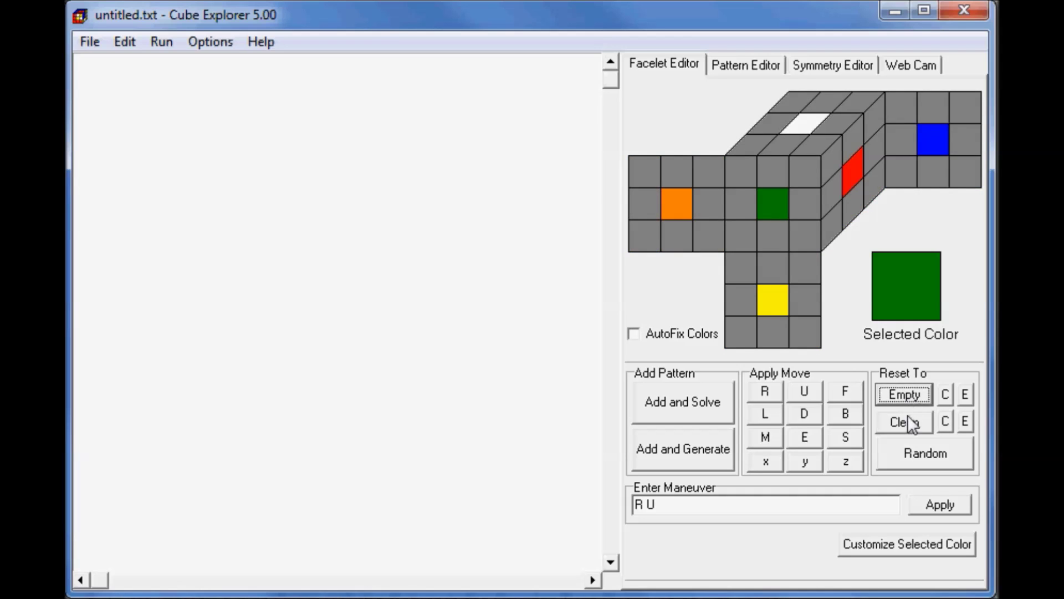
Cycle Clean, Random and the corner and edge resets, blanking corners and edges.
click(905, 422)
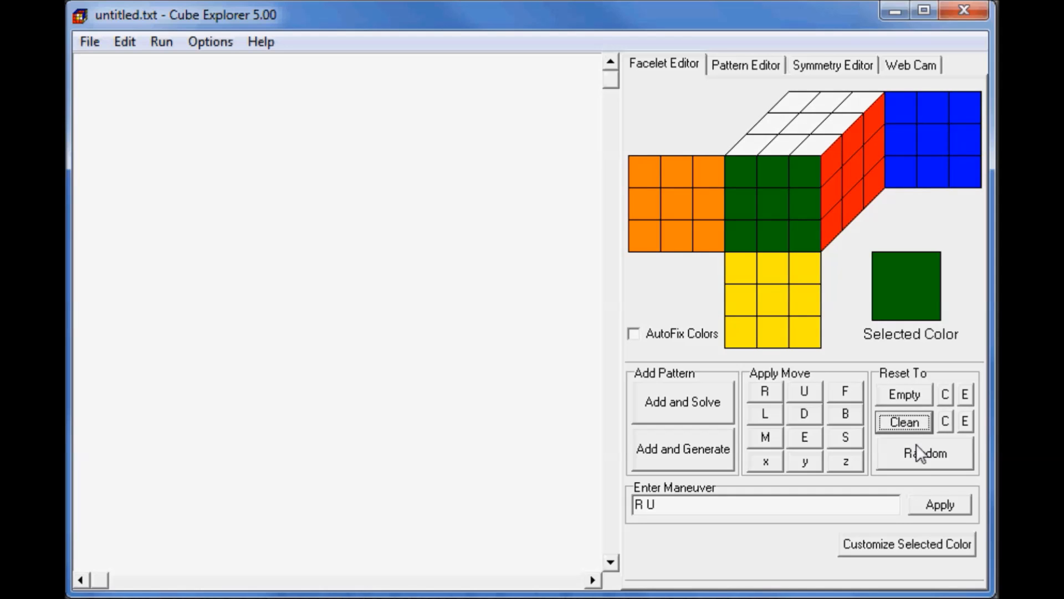
click(922, 468)
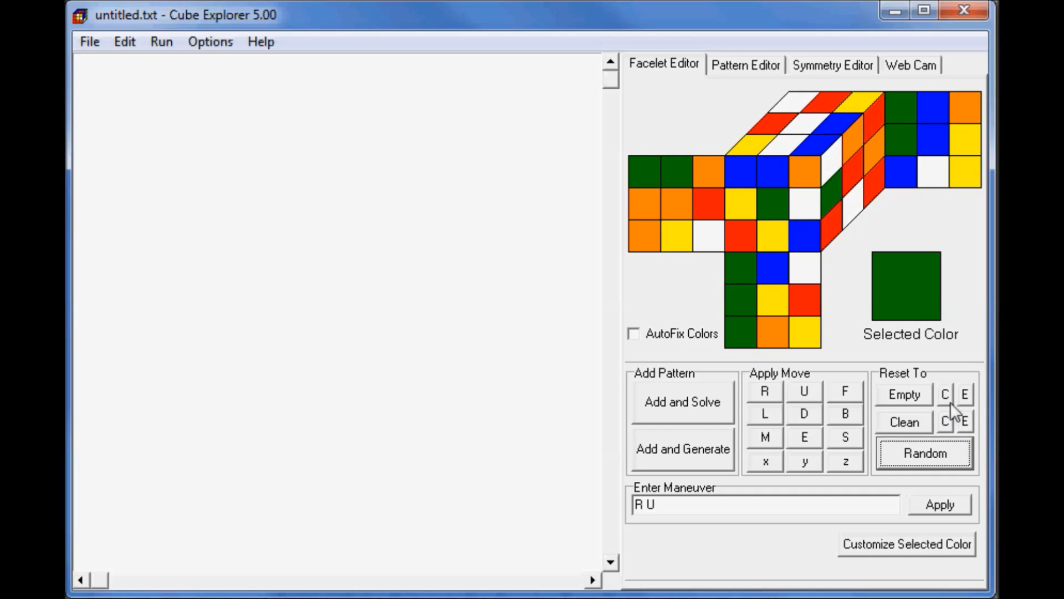
mouse_move(953, 436)
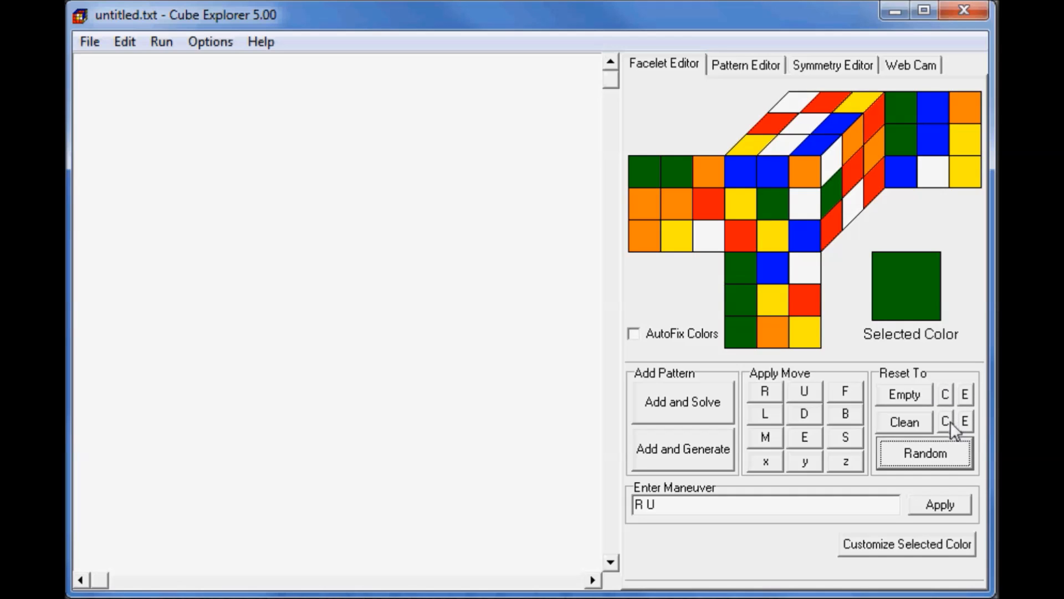
click(945, 422)
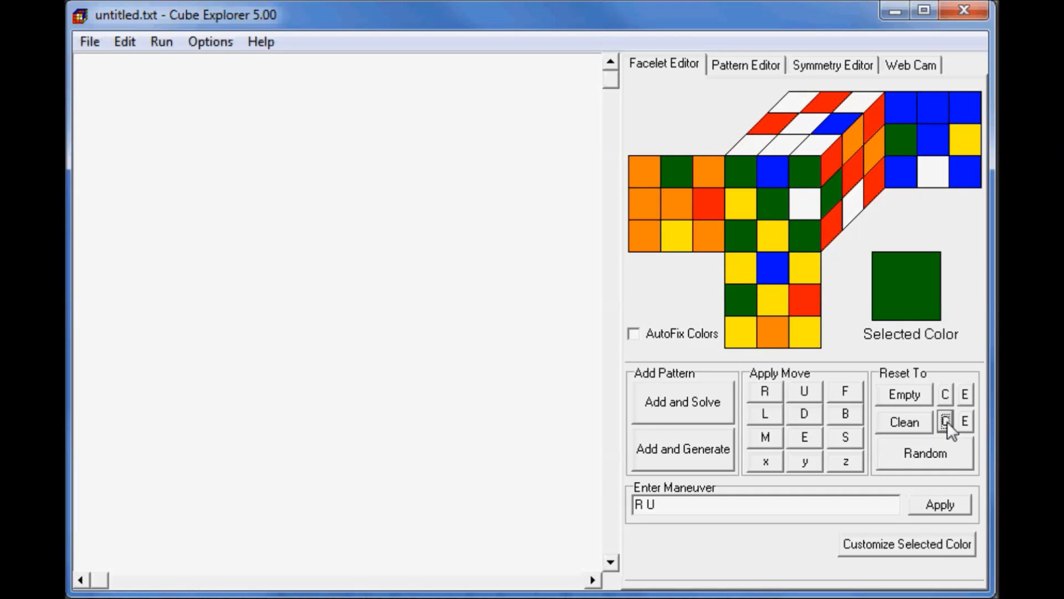
mouse_move(955, 408)
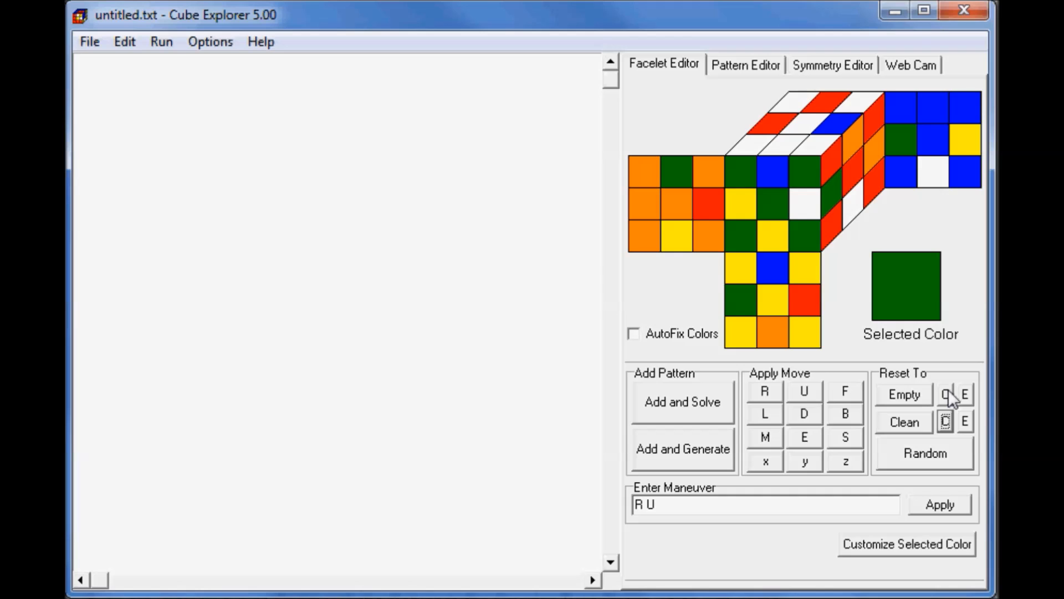
click(947, 395)
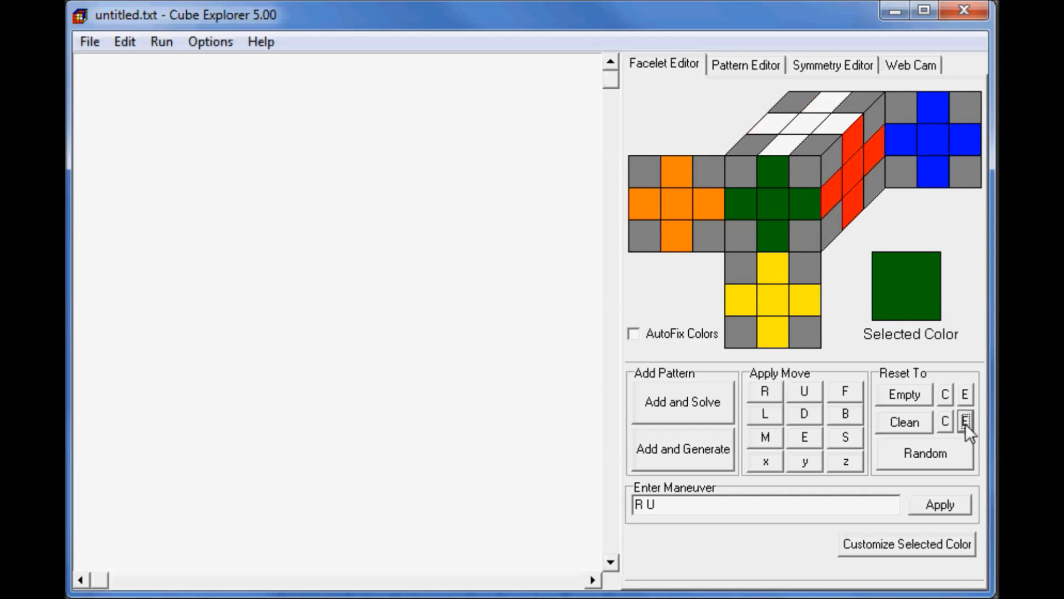
click(966, 421)
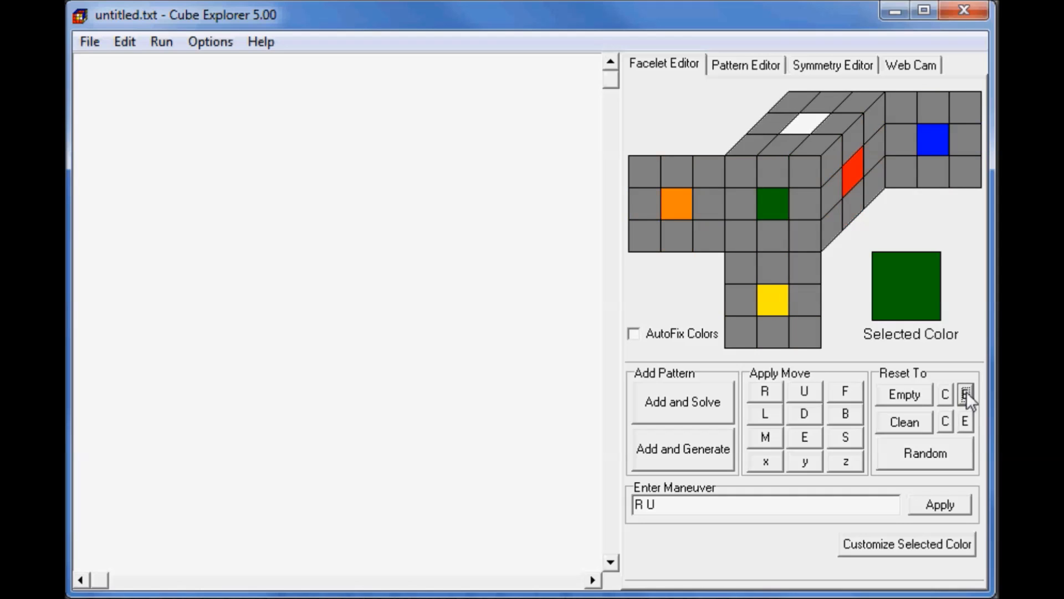
click(903, 423)
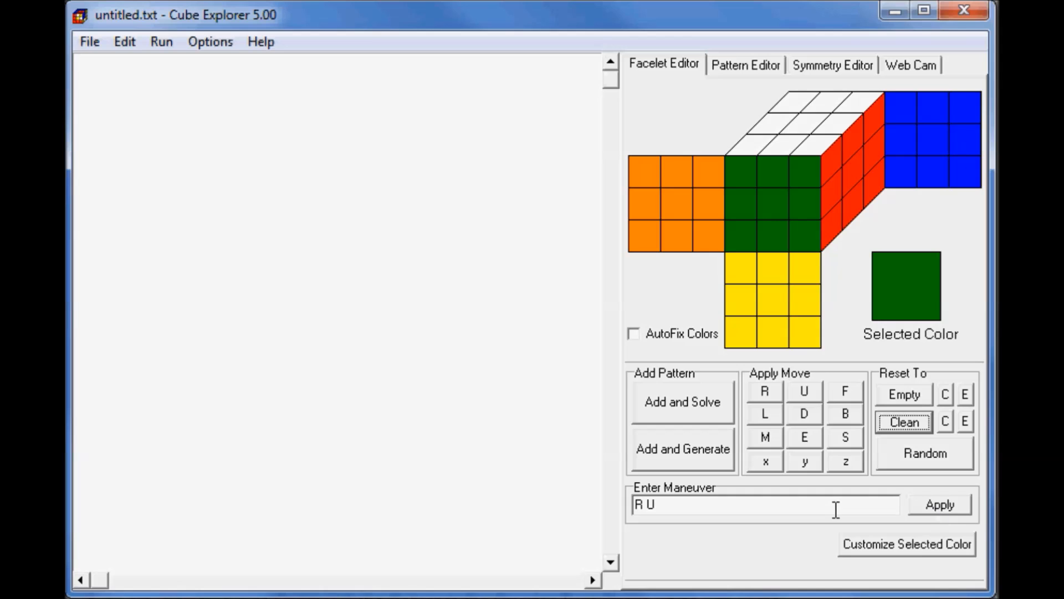
Apply R U, add the cube as pattern 1, and show its generator R U.
click(943, 519)
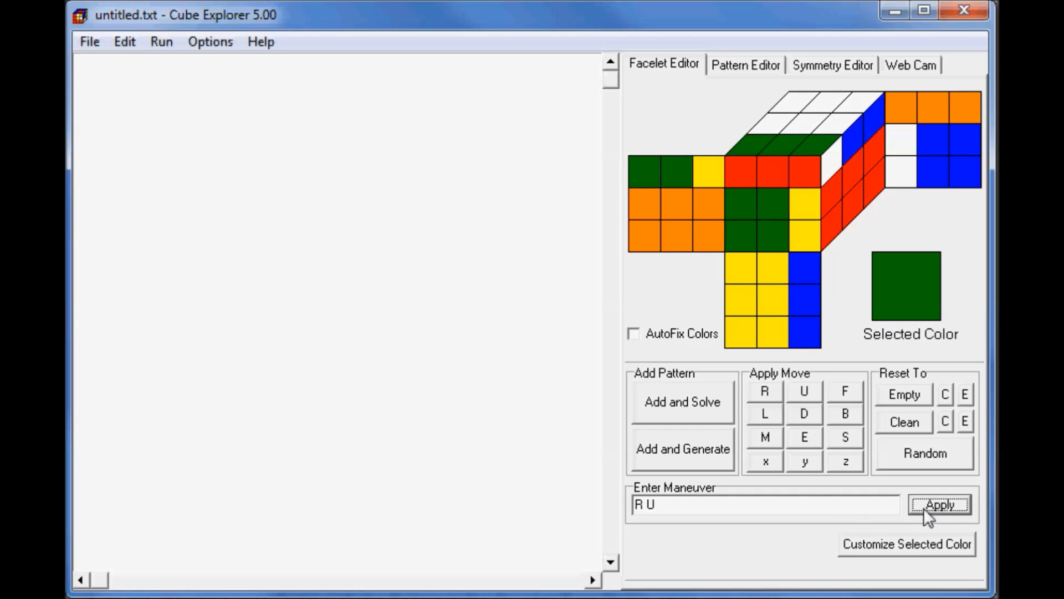
mouse_move(680, 405)
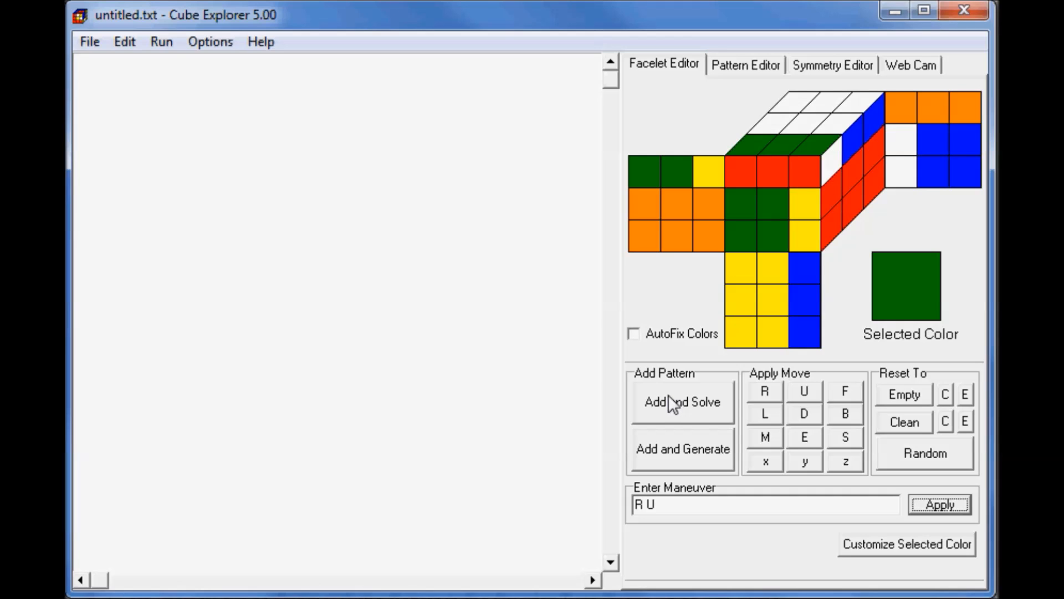
mouse_move(744, 410)
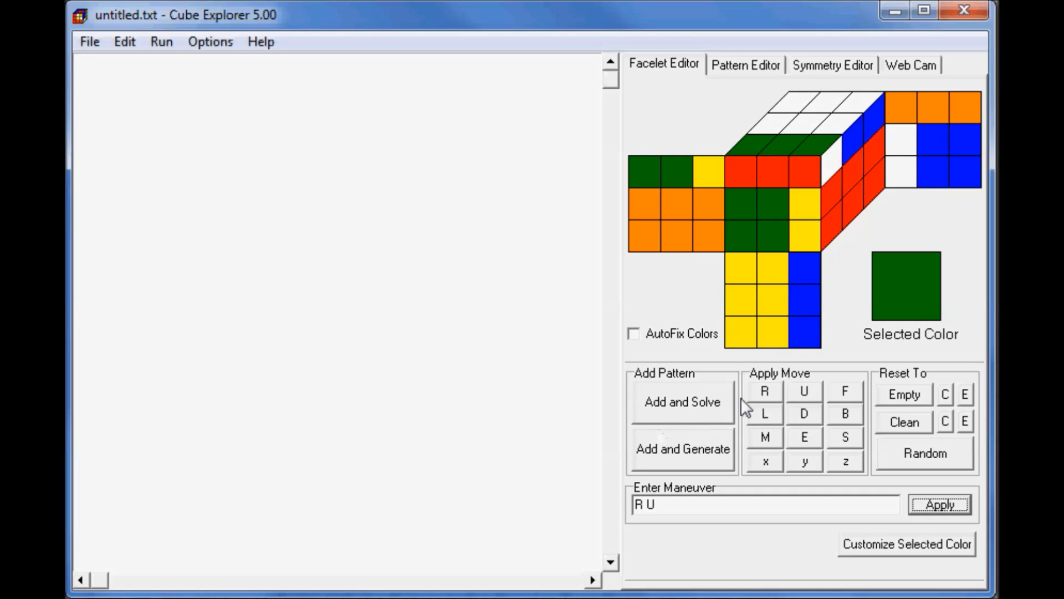
mouse_move(695, 407)
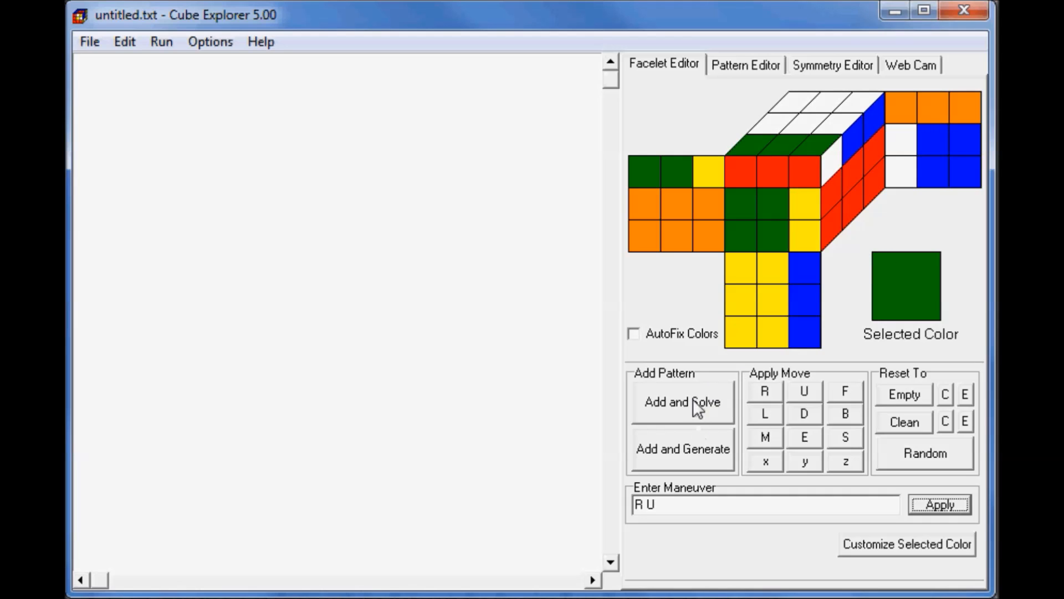
click(682, 403)
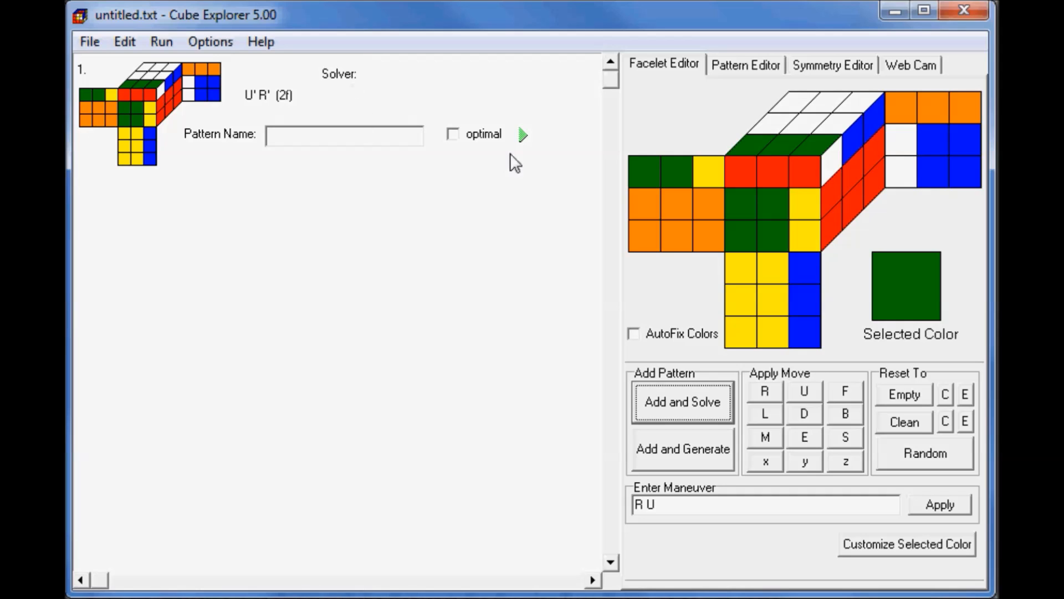
mouse_move(692, 461)
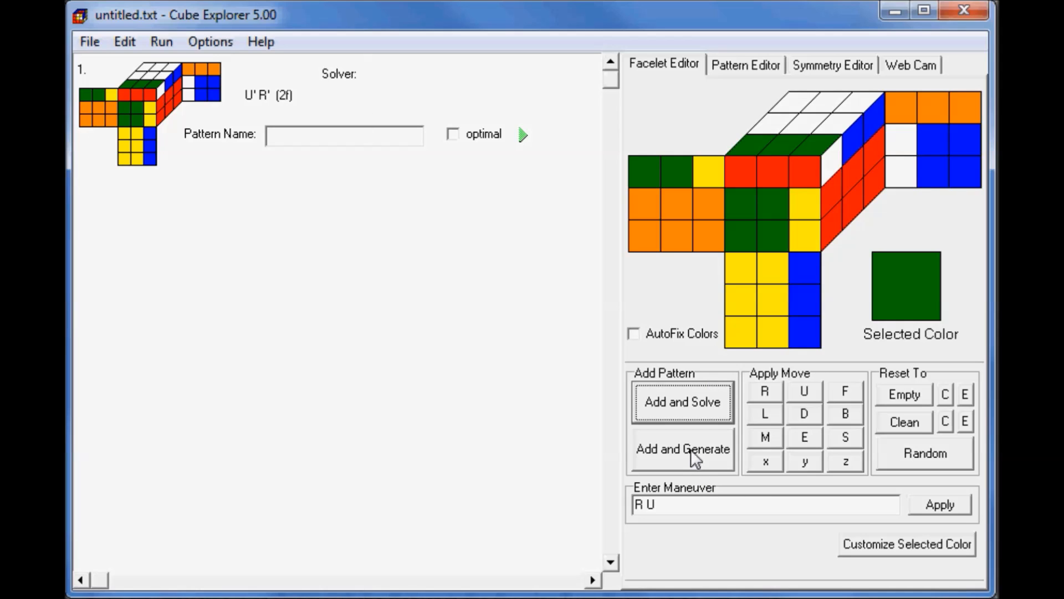
mouse_move(242, 22)
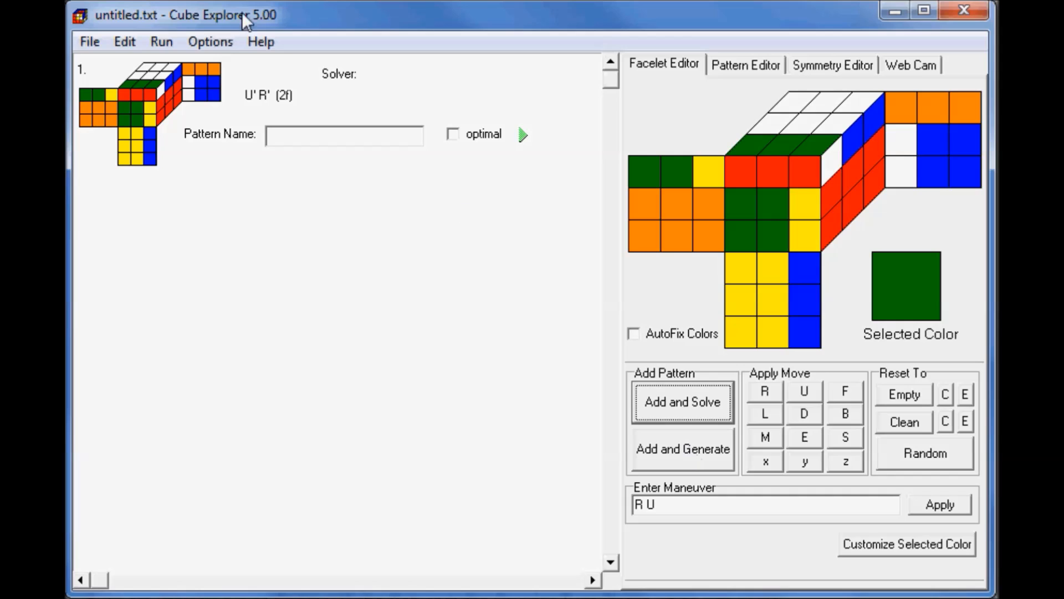
mouse_move(350, 89)
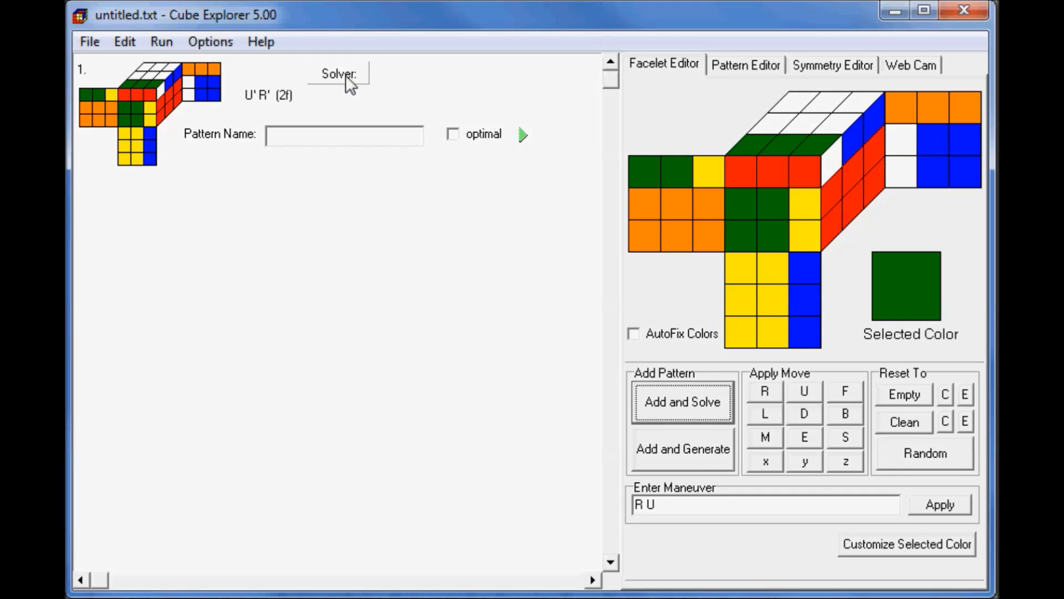
click(683, 450)
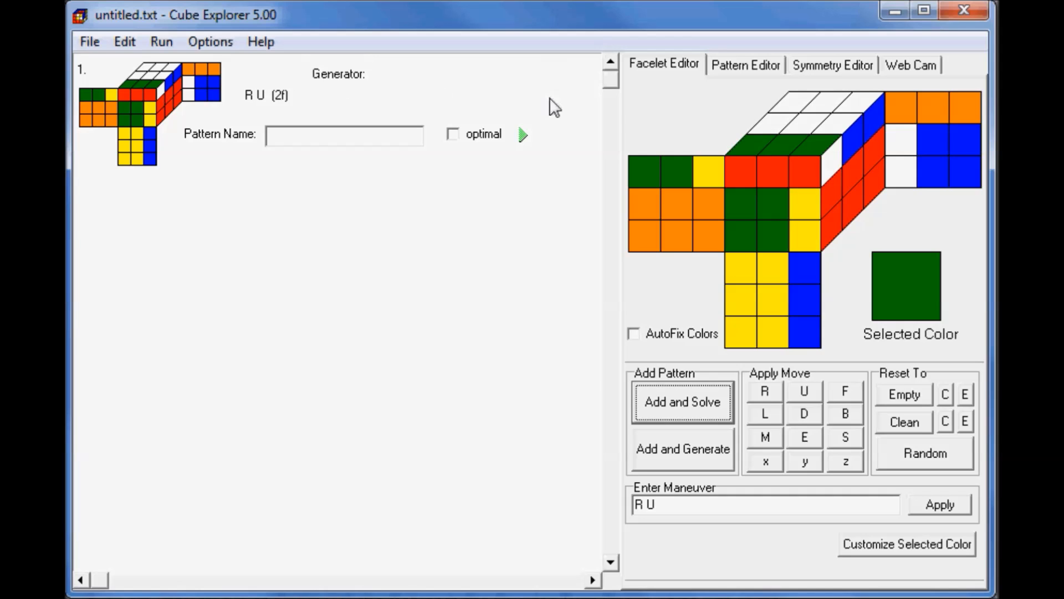
mouse_move(950, 467)
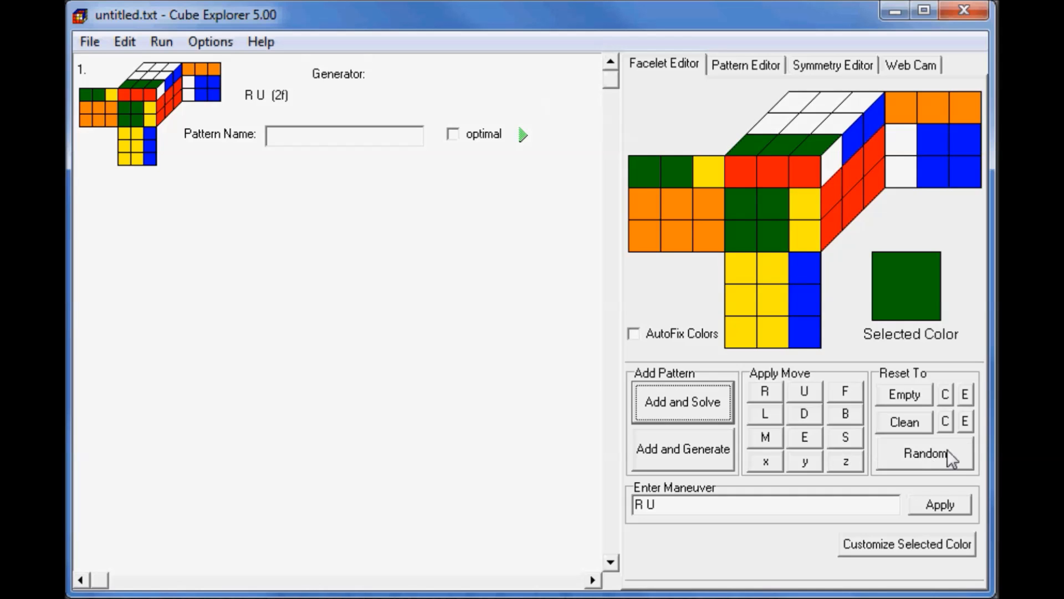
Add a random scramble as pattern 2 and rerun its solver until 17 moves.
click(923, 454)
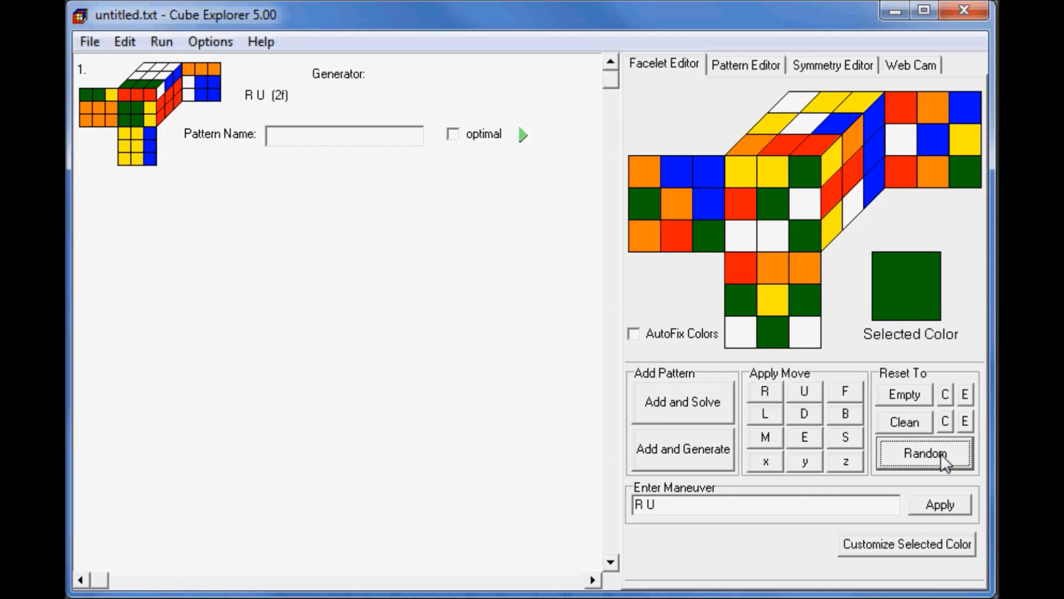
mouse_move(690, 429)
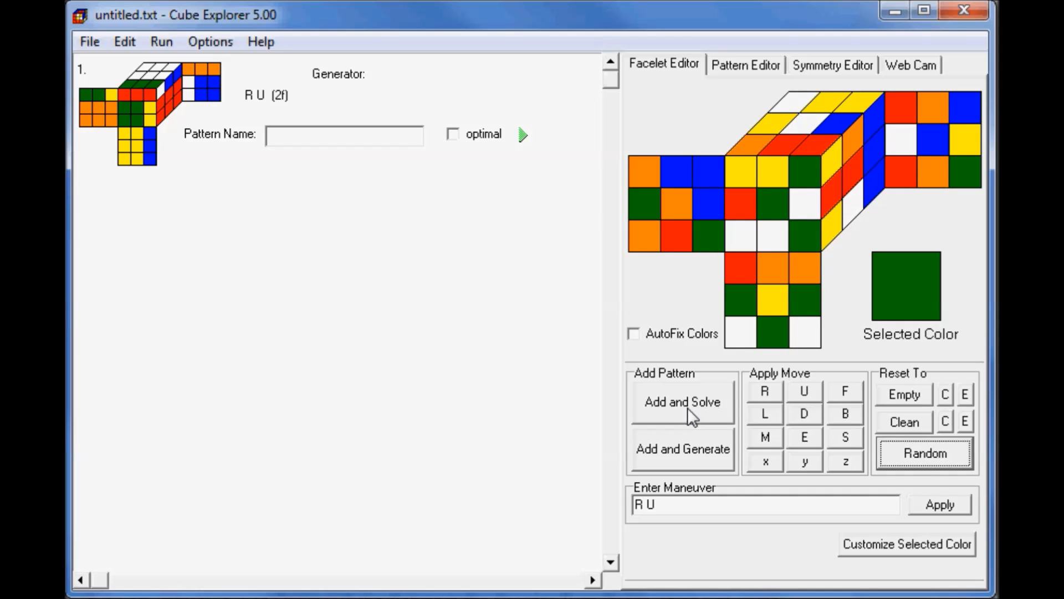
click(683, 401)
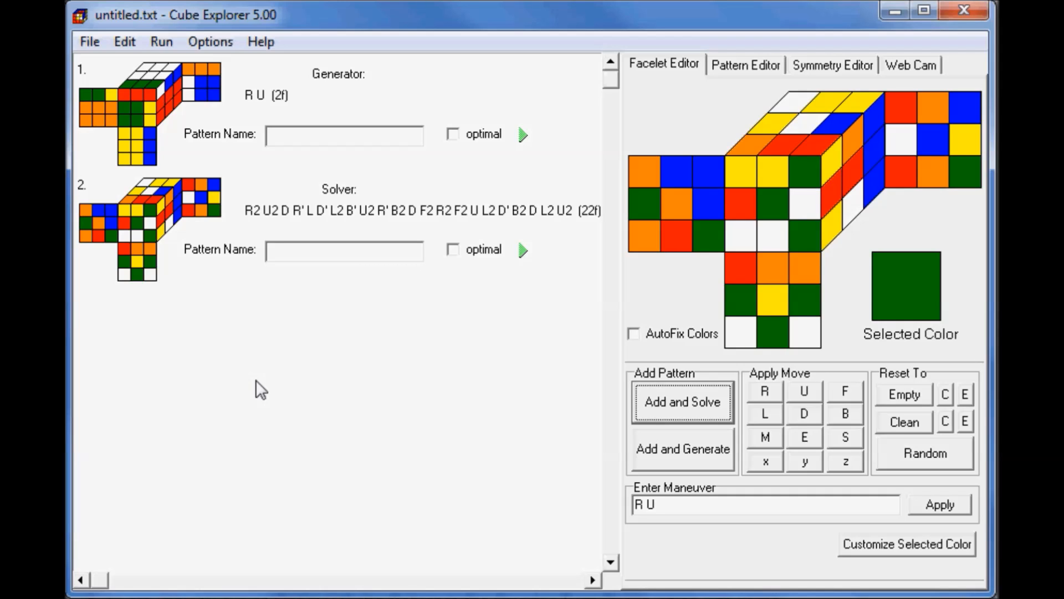
mouse_move(530, 269)
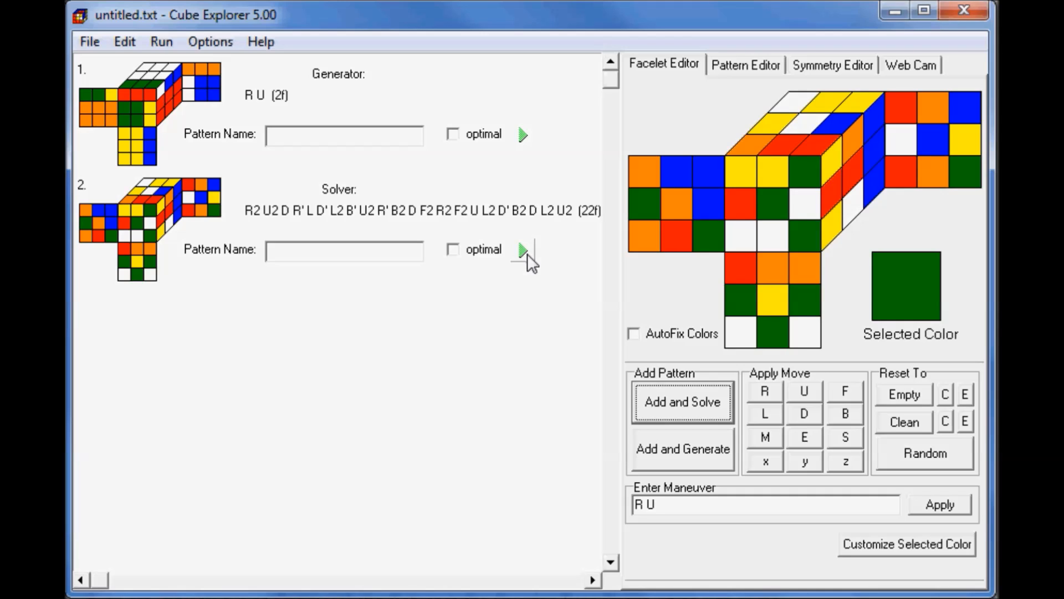
click(522, 249)
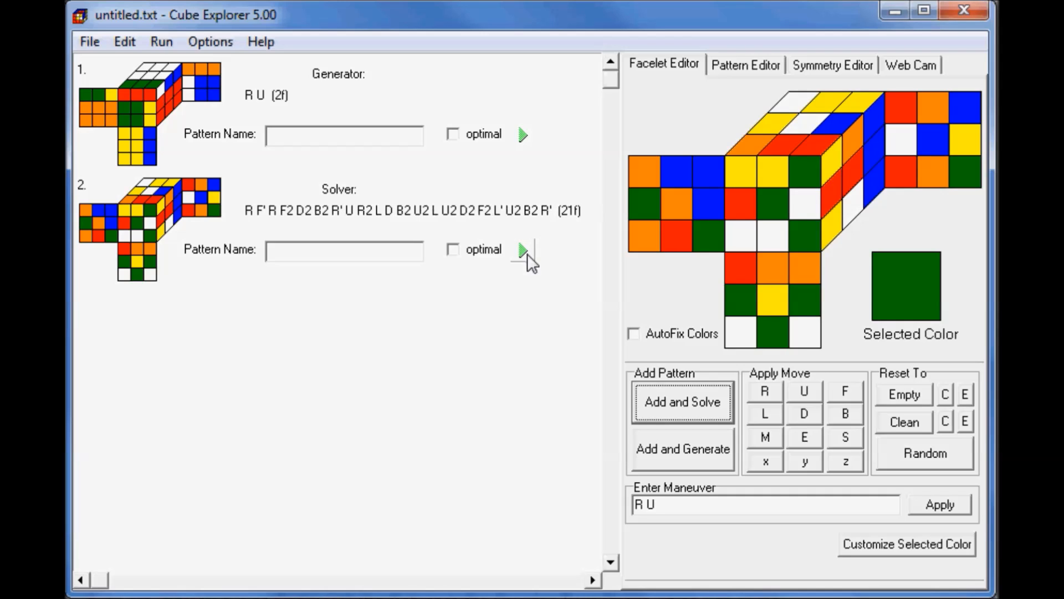
click(522, 250)
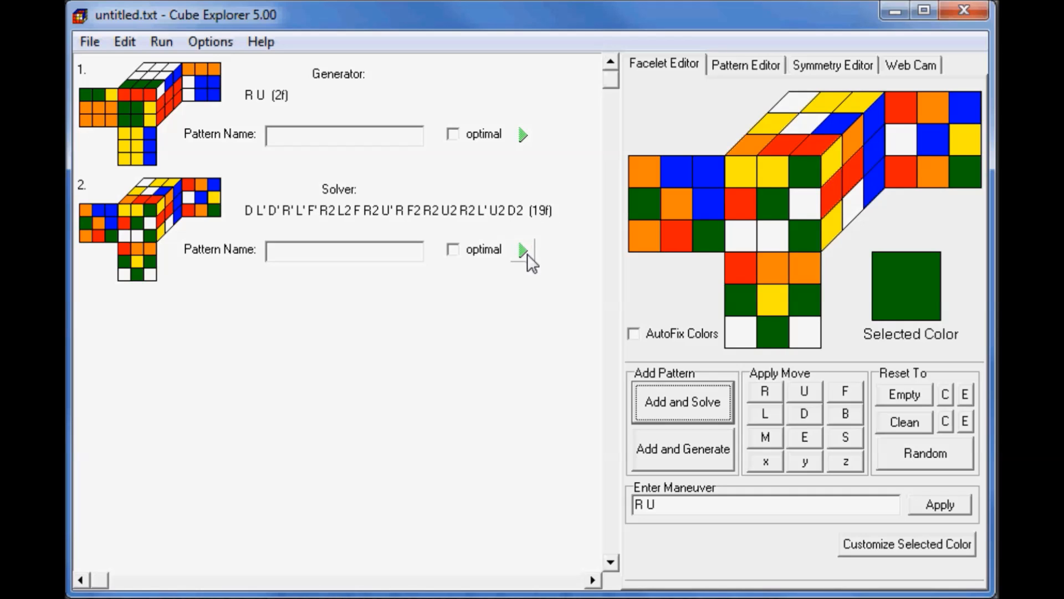
click(519, 249)
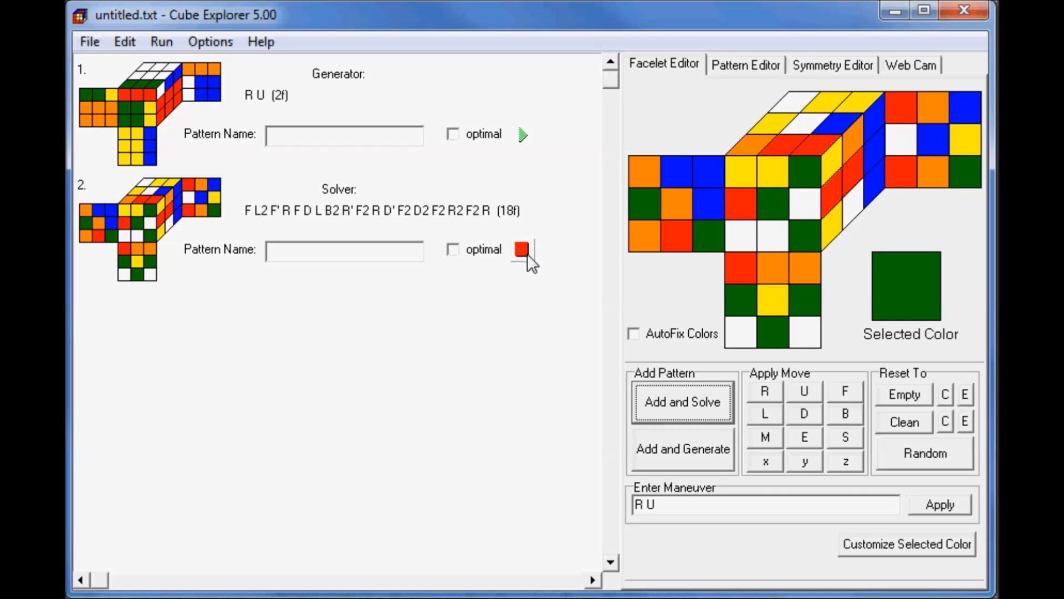
mouse_move(528, 289)
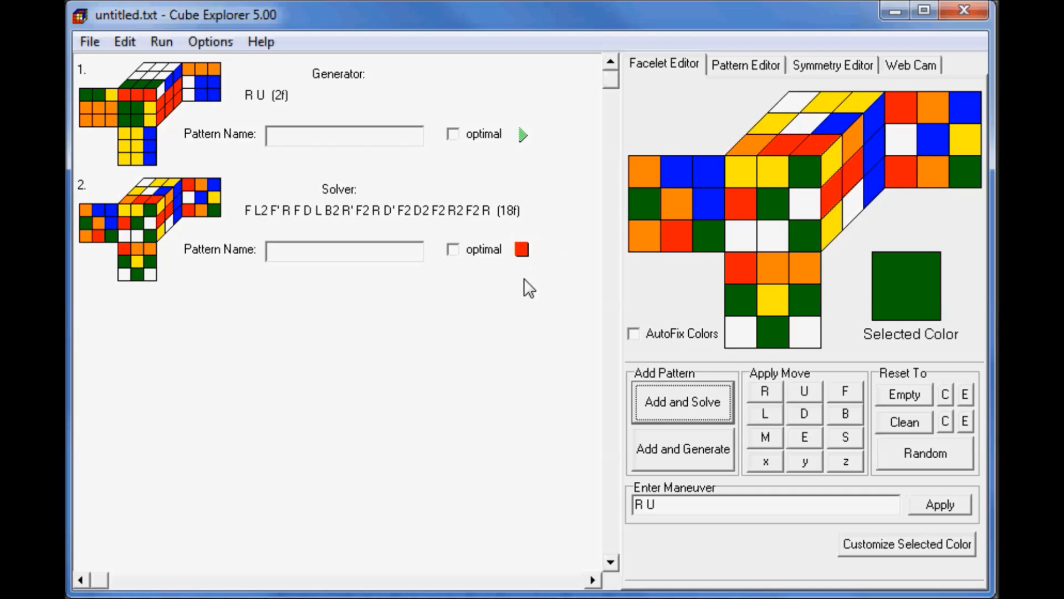
click(519, 250)
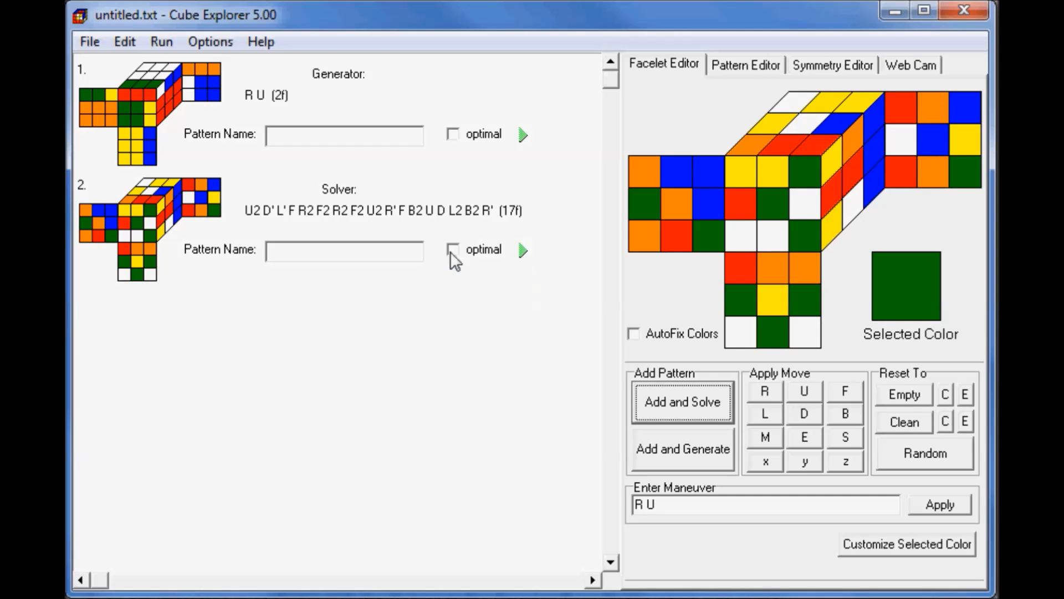
mouse_move(459, 263)
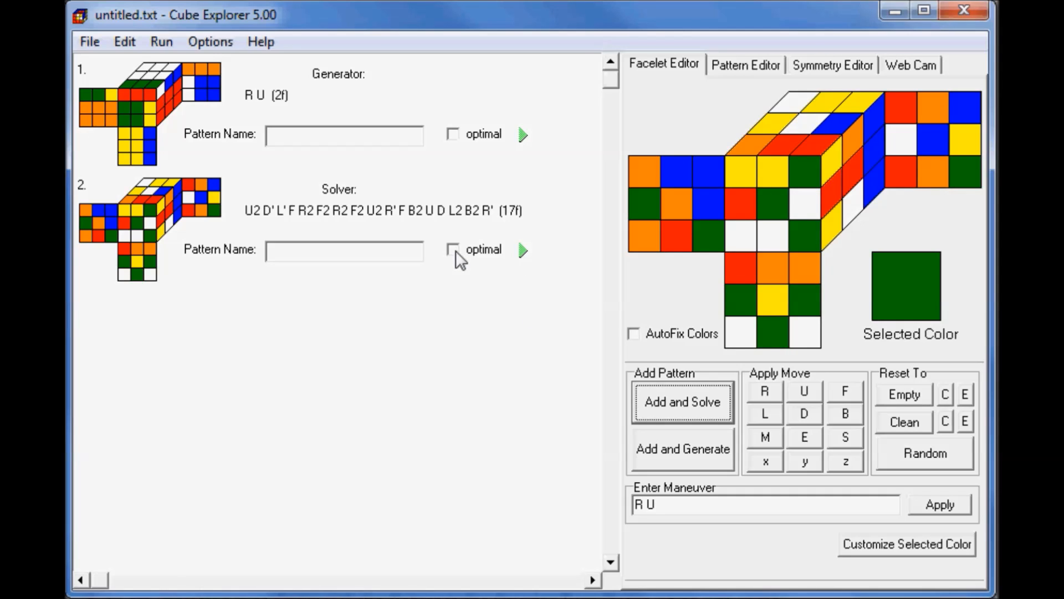
Mark pattern 2 optimal, start its search, and stop it at depth 16.
click(453, 251)
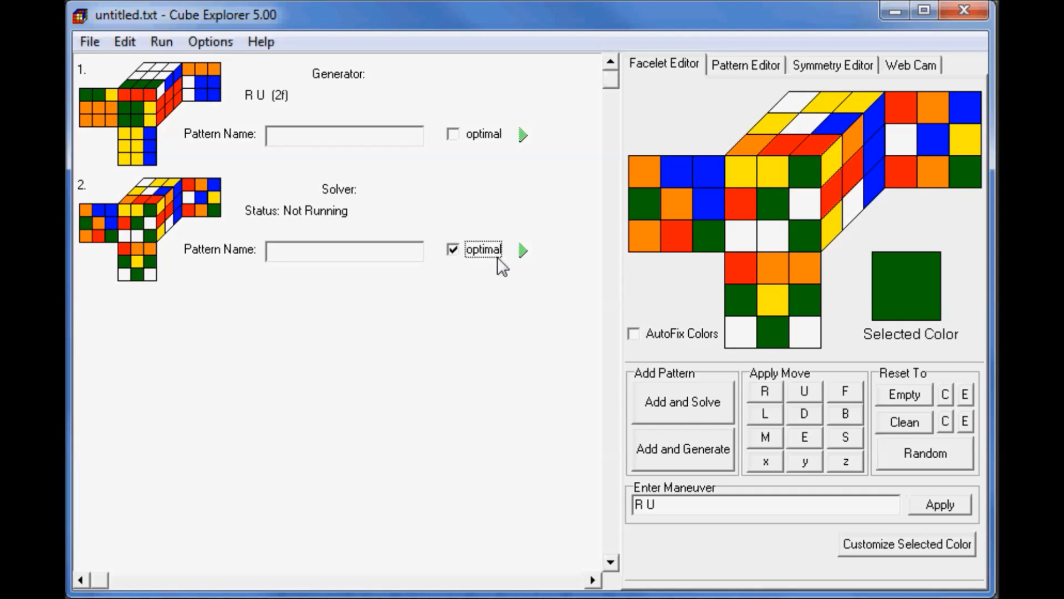
click(521, 250)
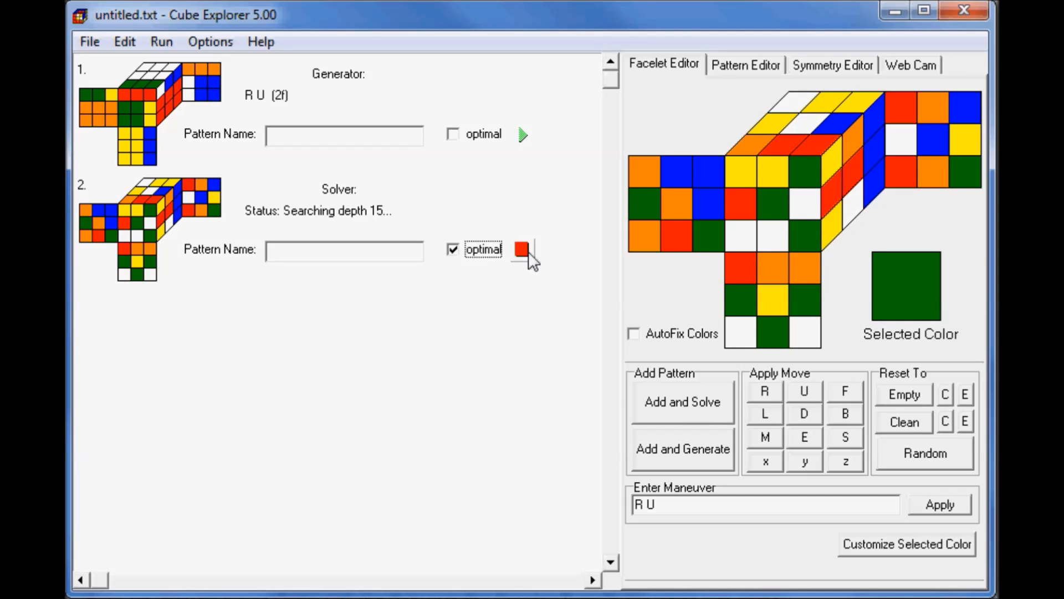
mouse_move(529, 316)
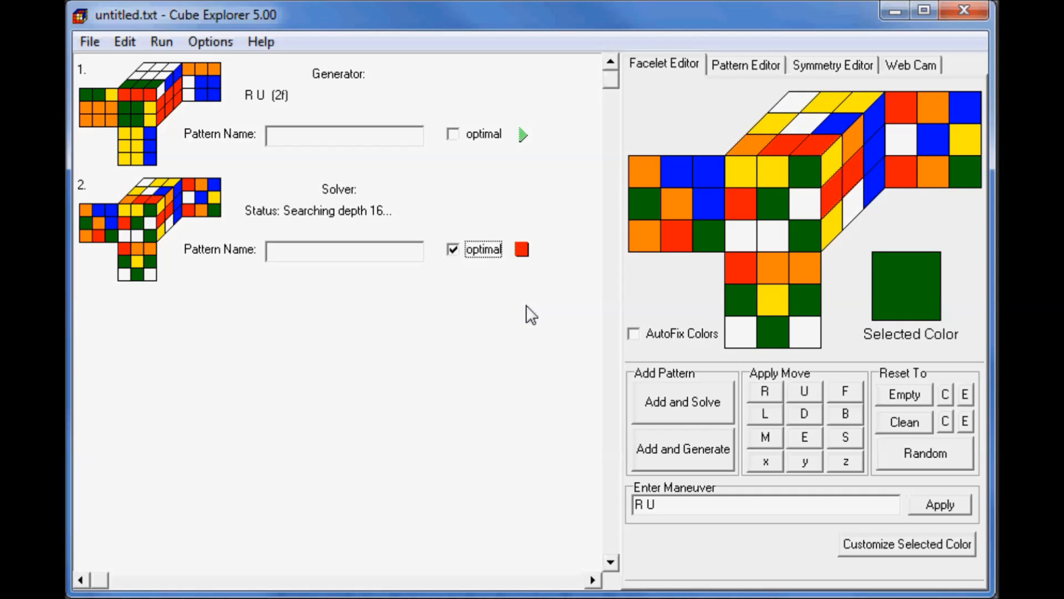
mouse_move(522, 268)
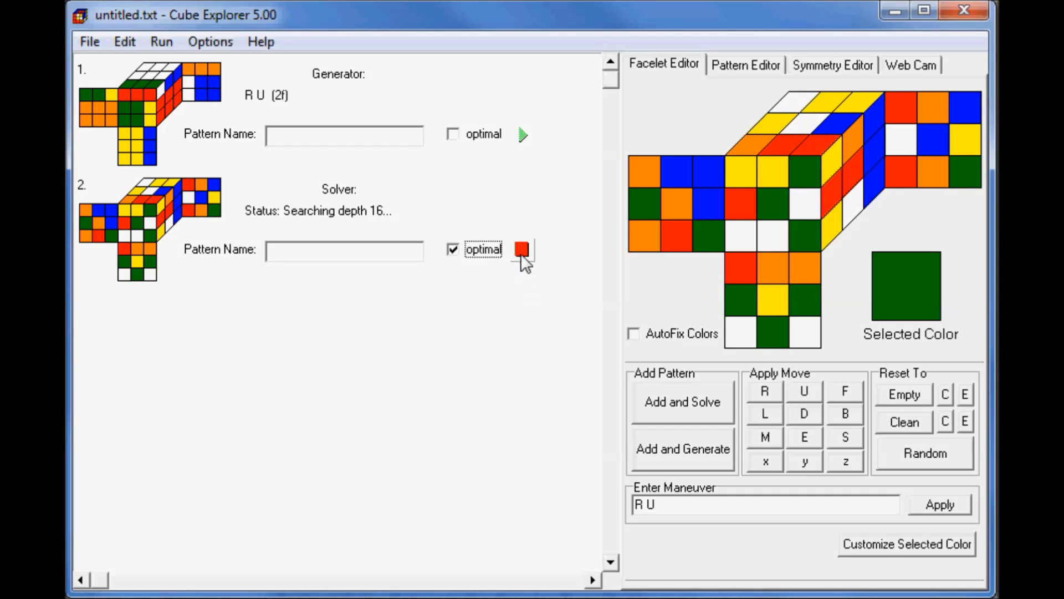
click(520, 249)
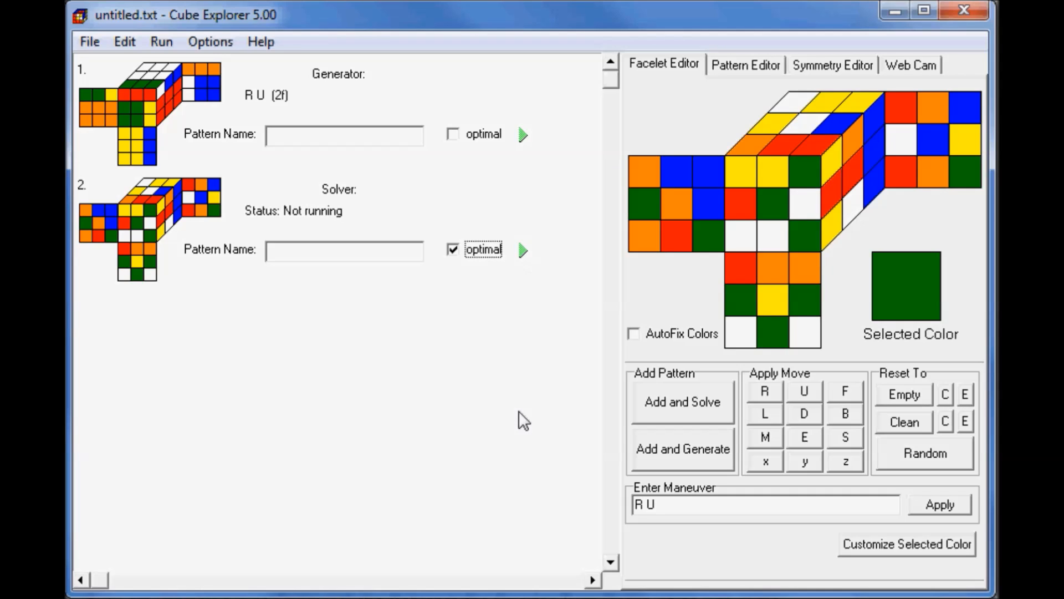
mouse_move(832, 439)
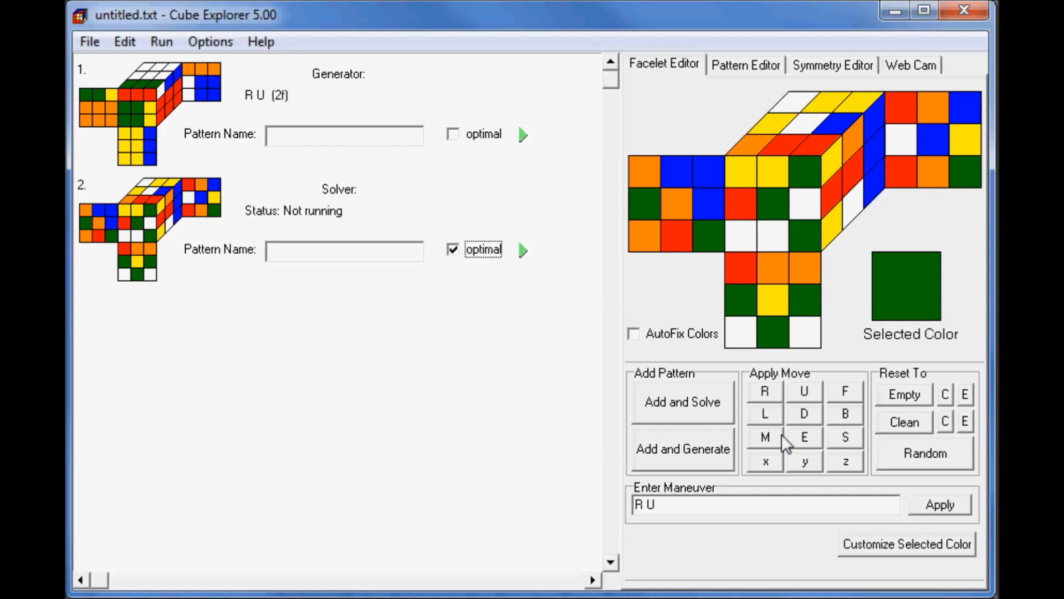
mouse_move(803, 425)
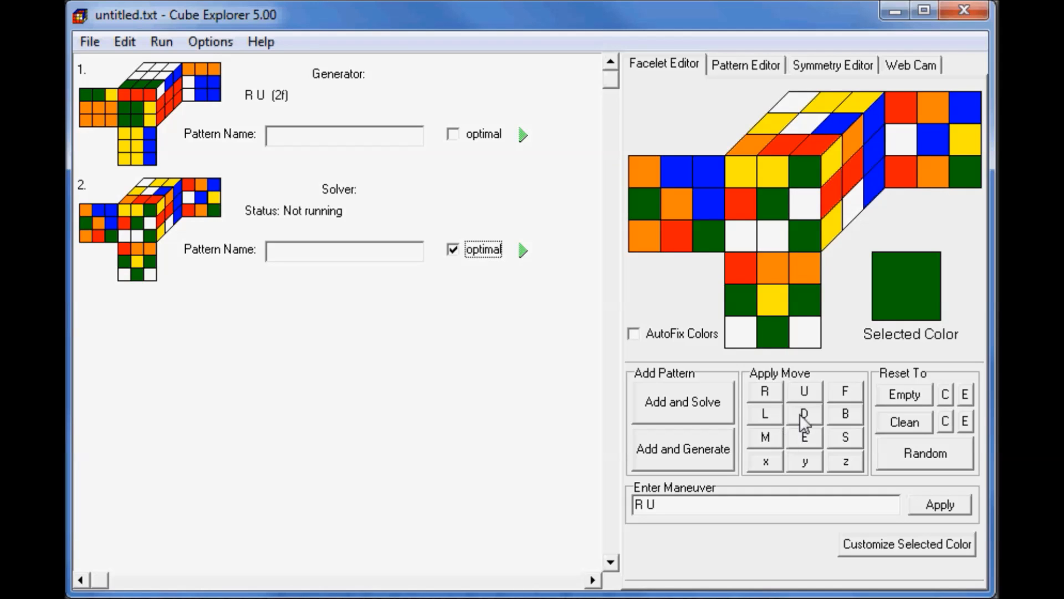
mouse_move(913, 475)
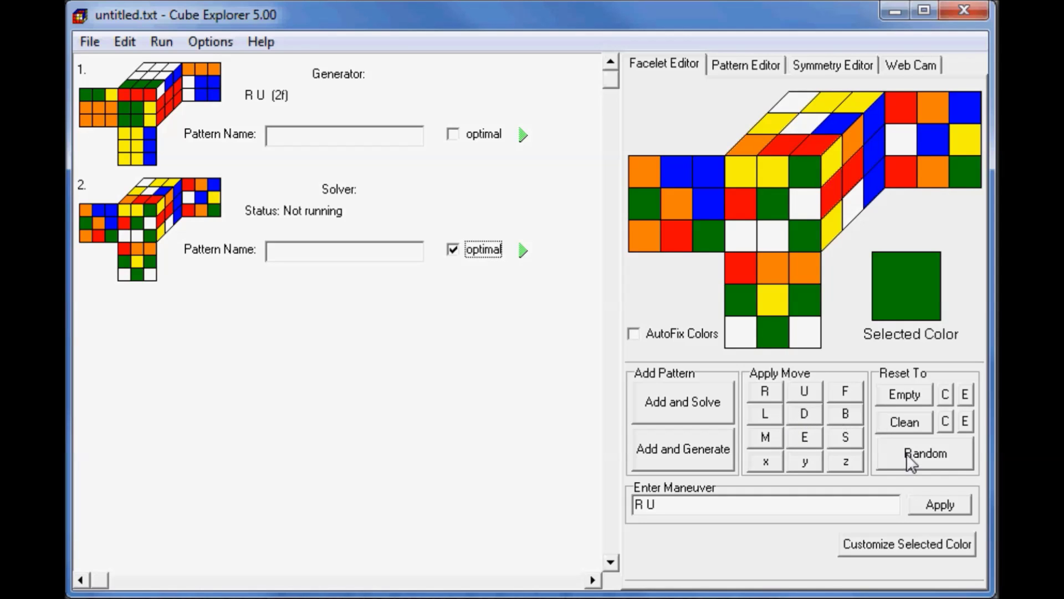
Add a clean cube with a recoloured top edge as pattern 3; blank a front edge facet.
click(904, 422)
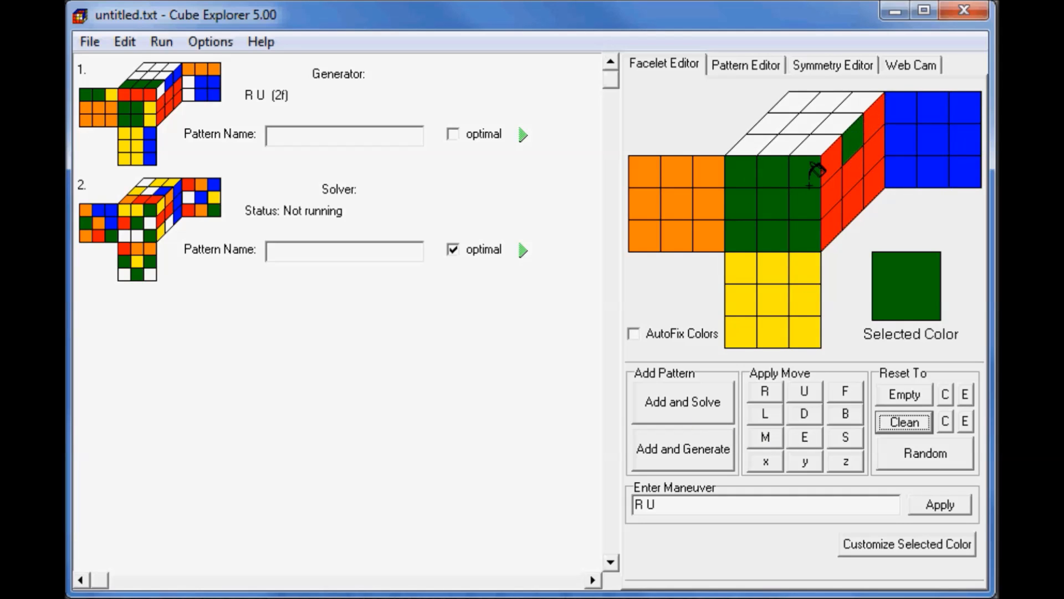
click(673, 175)
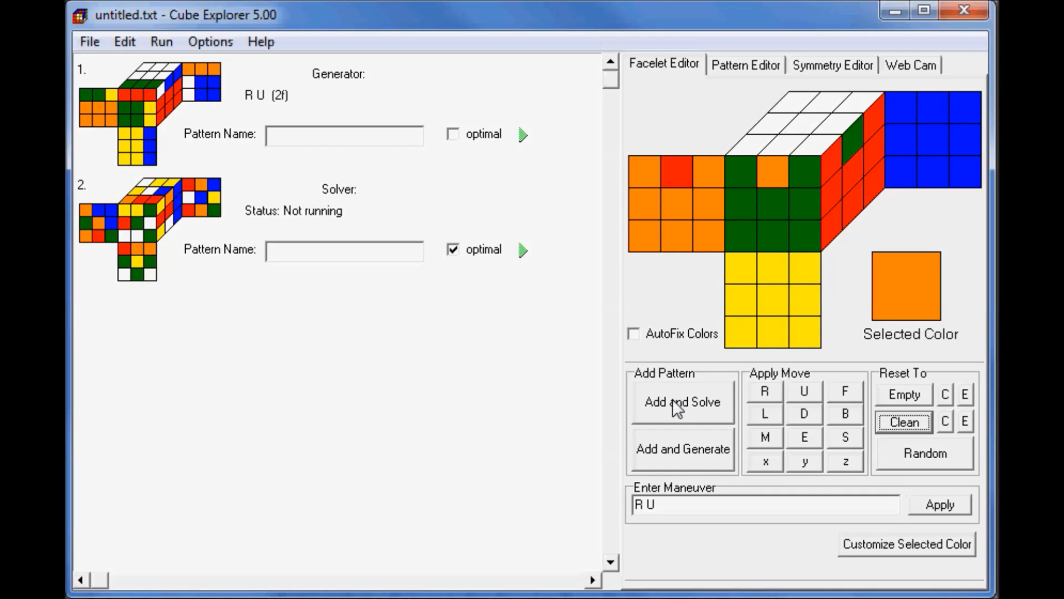
click(683, 402)
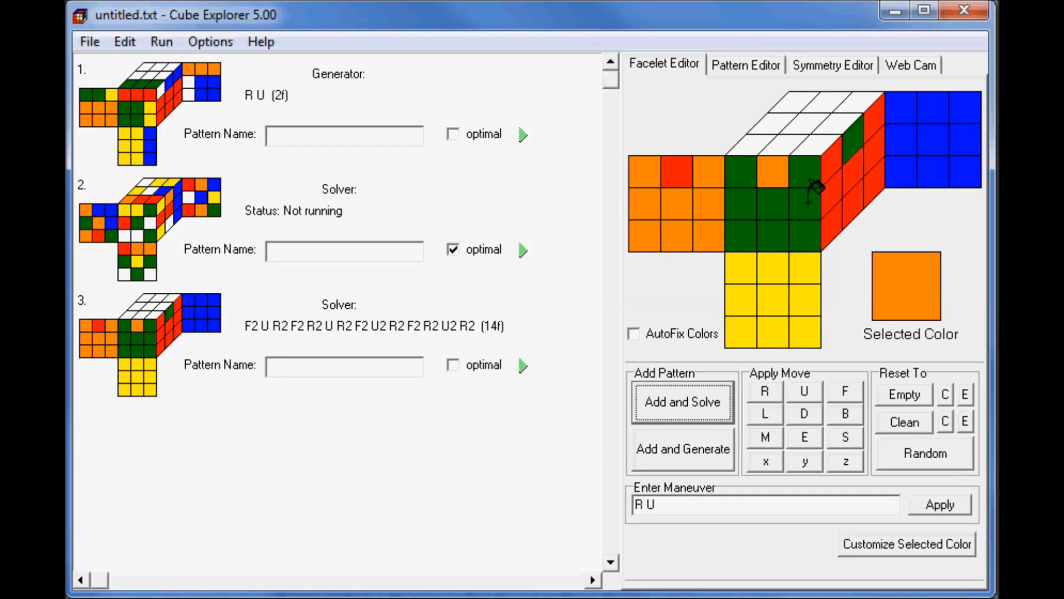
click(807, 212)
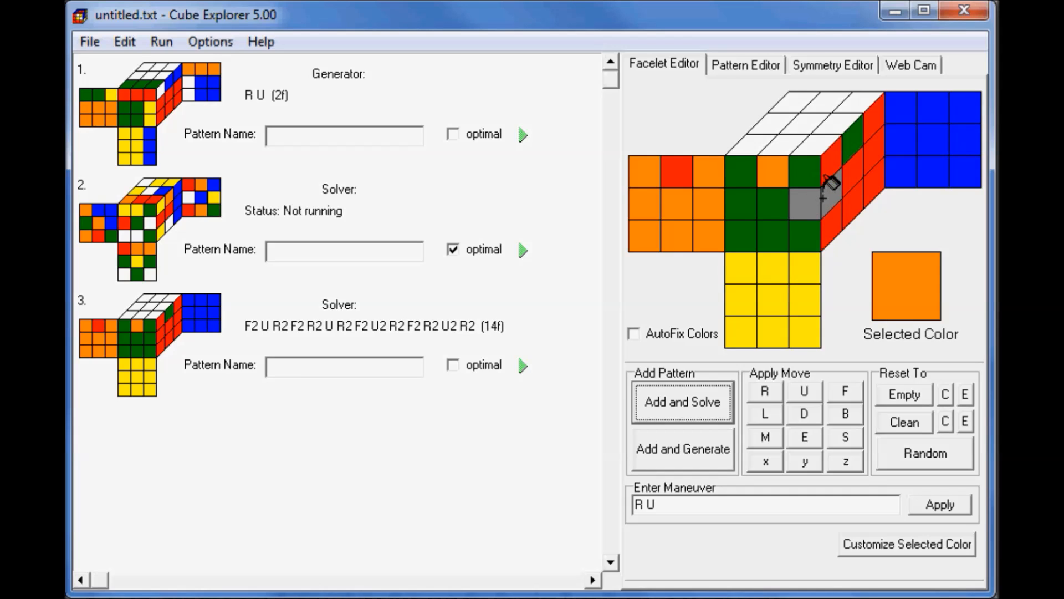
mouse_move(833, 196)
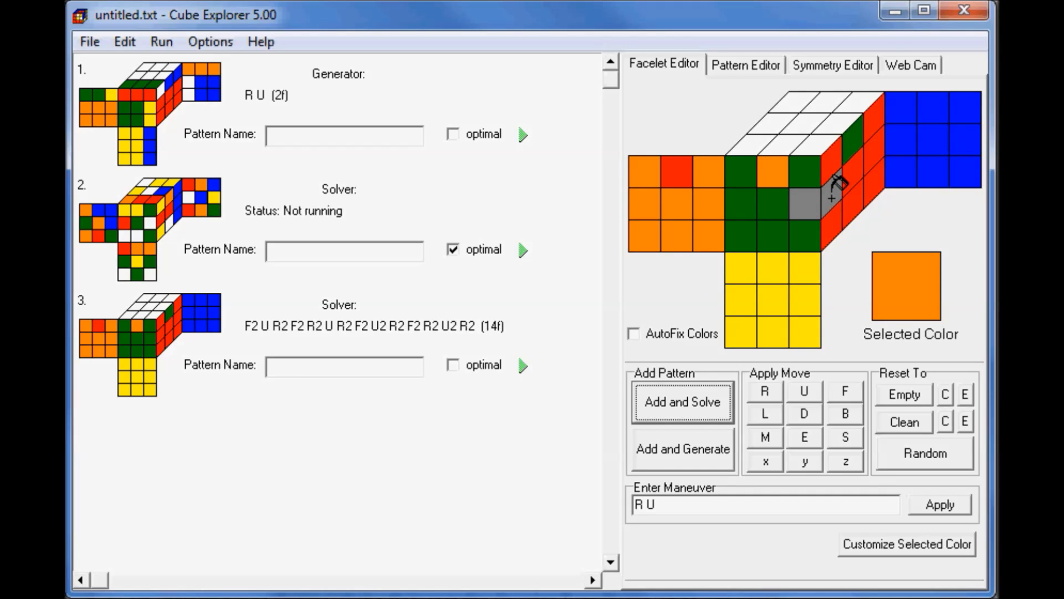
mouse_move(836, 183)
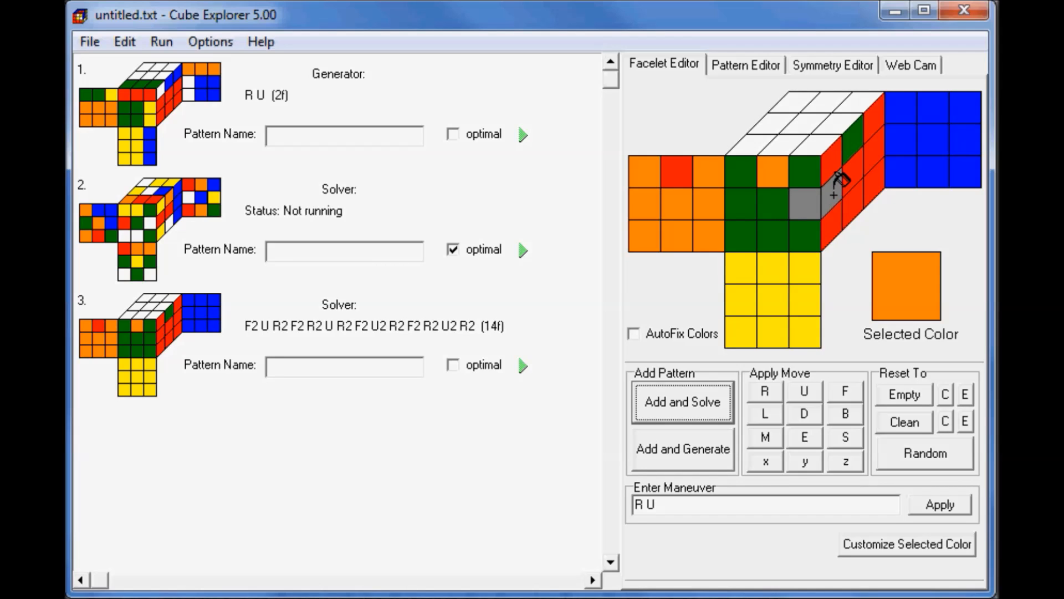
mouse_move(813, 202)
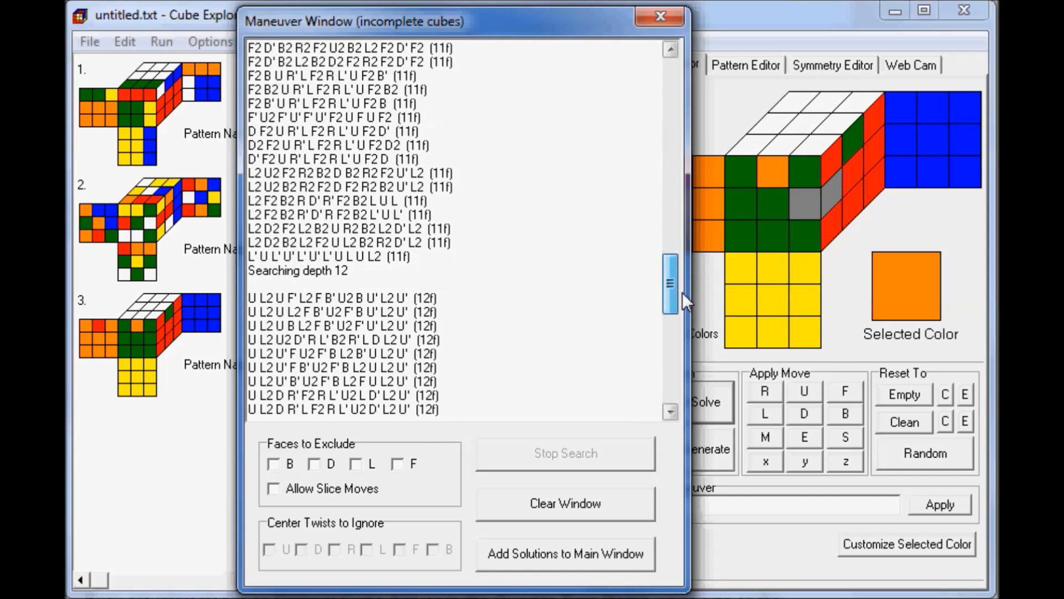
Scroll the Maneuver Window results back up to the 9-move maneuver.
drag(671, 282, 671, 102)
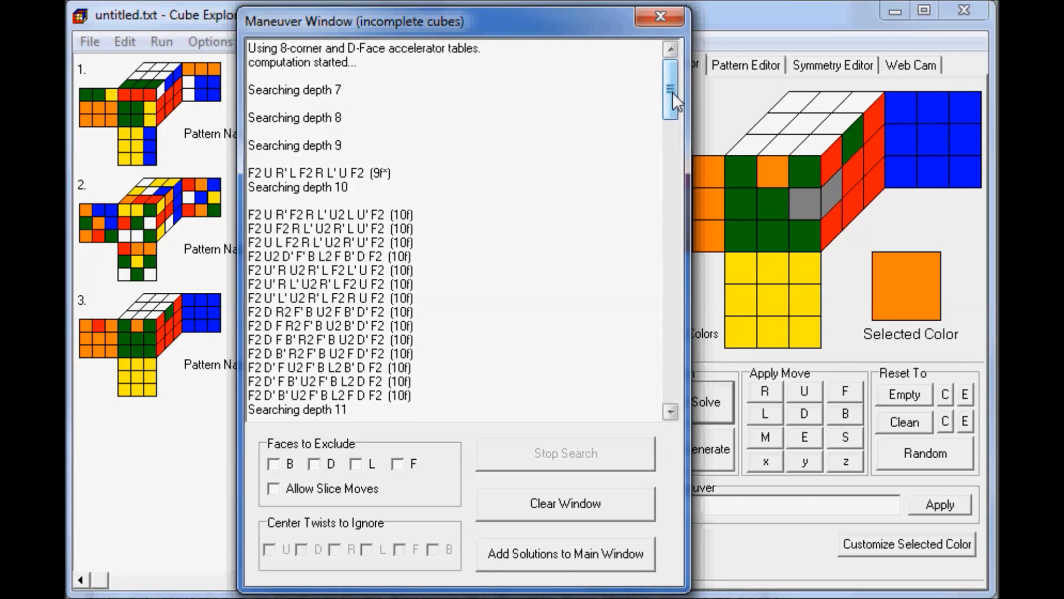